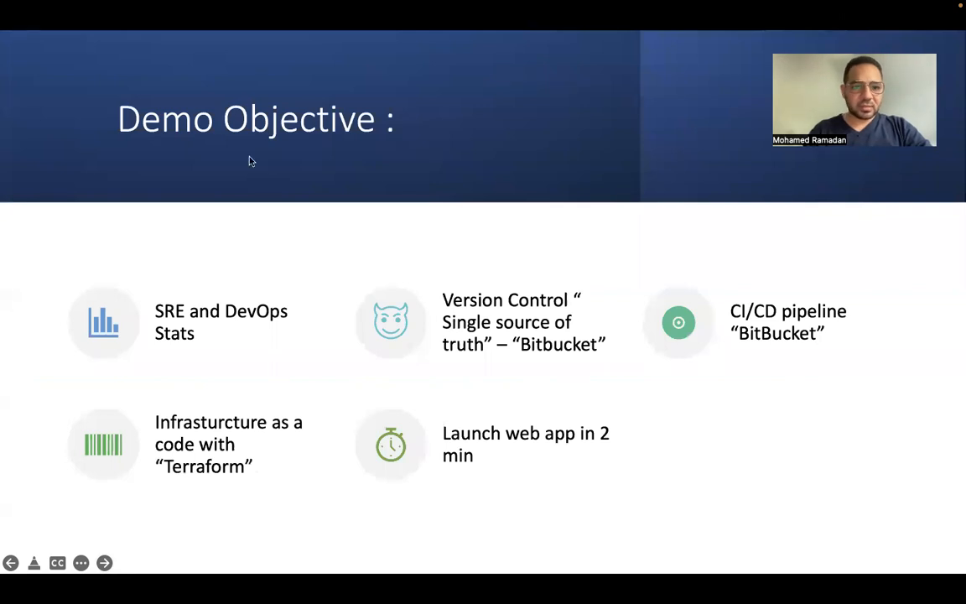
mouse_move(211, 283)
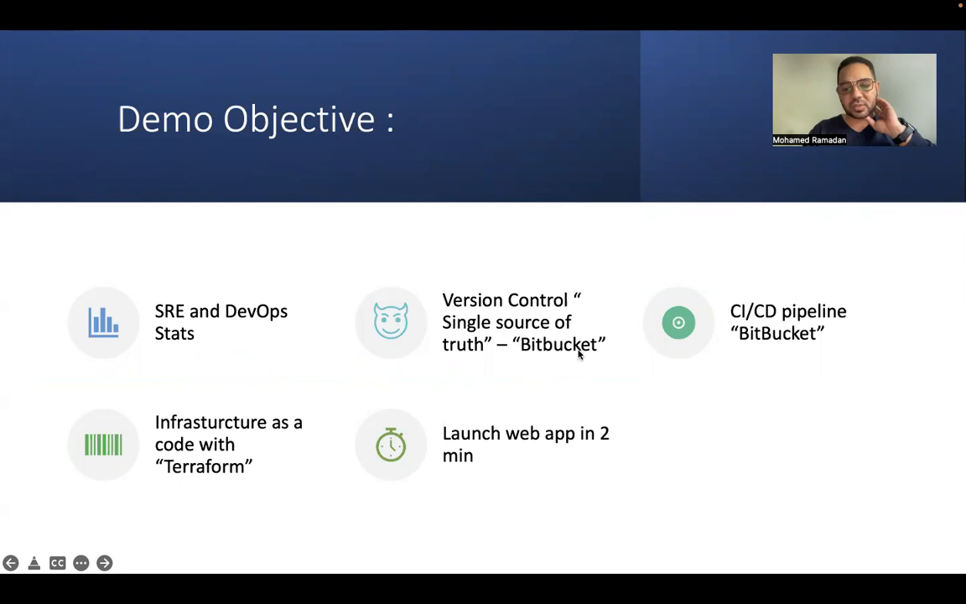
mouse_move(577, 305)
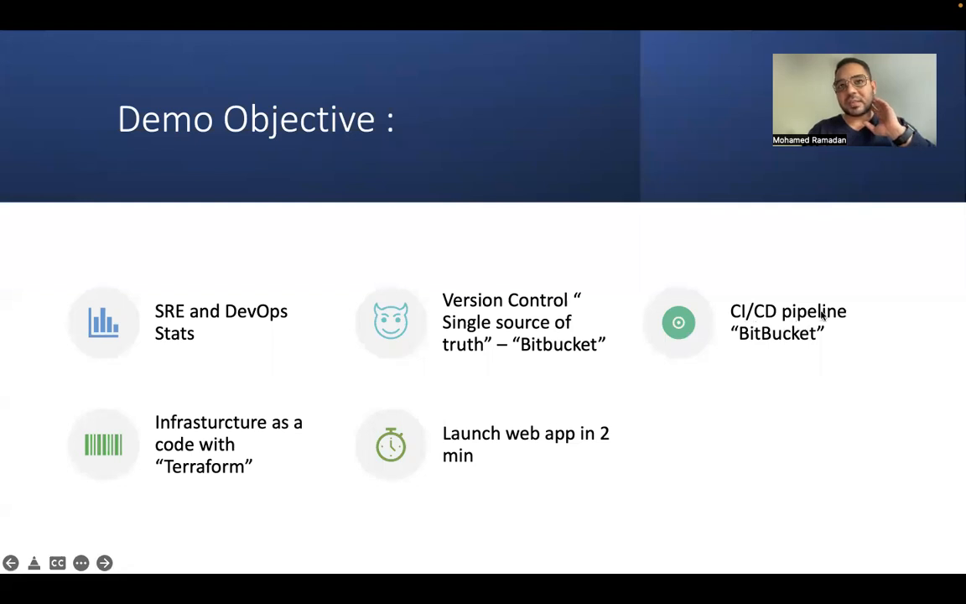
mouse_move(691, 350)
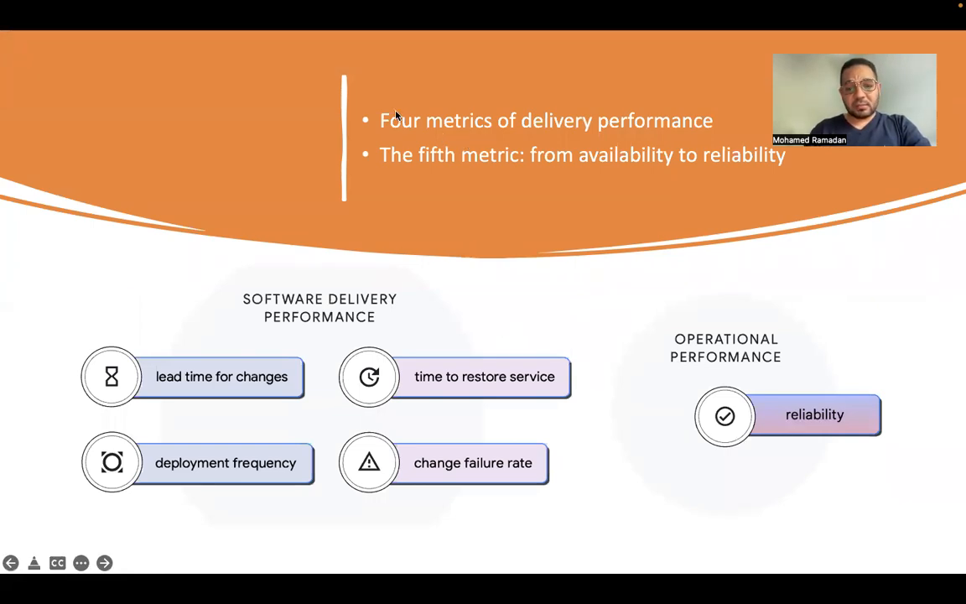
mouse_move(502, 109)
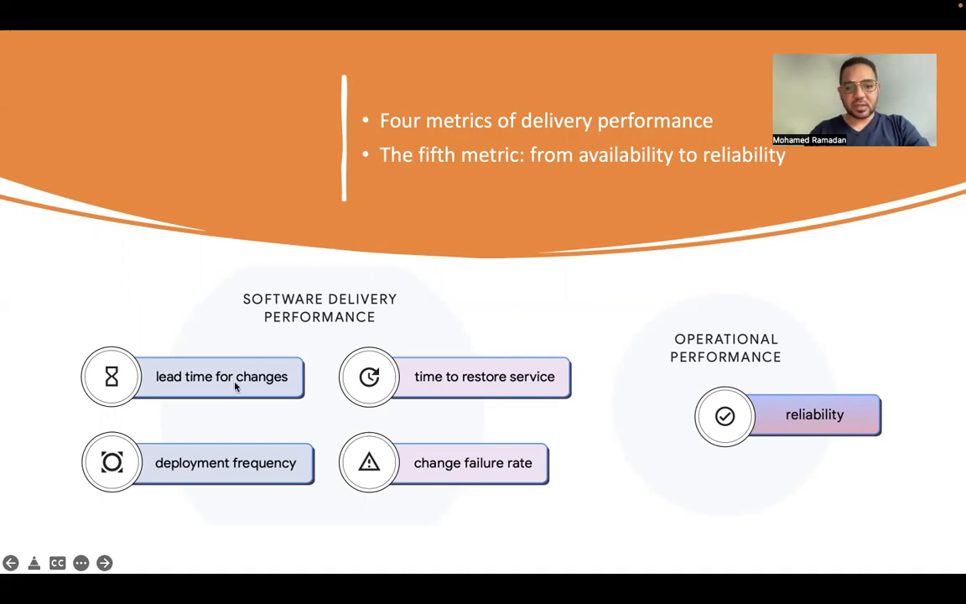
mouse_move(168, 386)
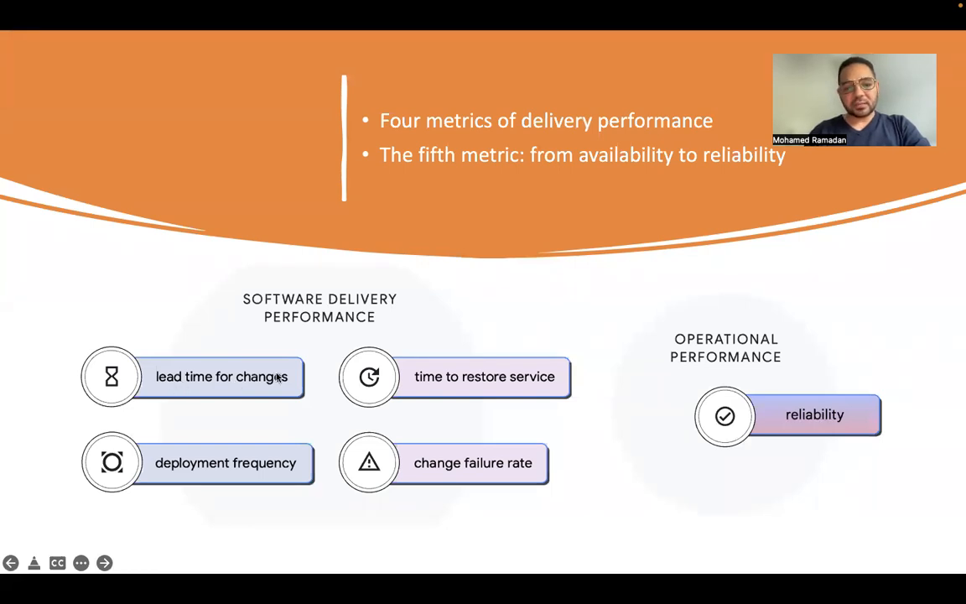
mouse_move(429, 387)
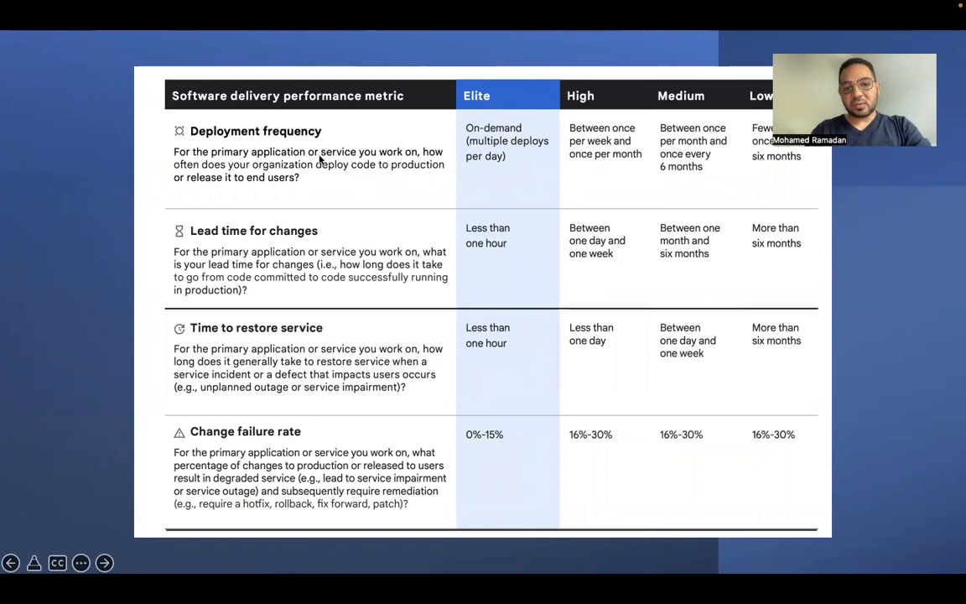
mouse_move(314, 150)
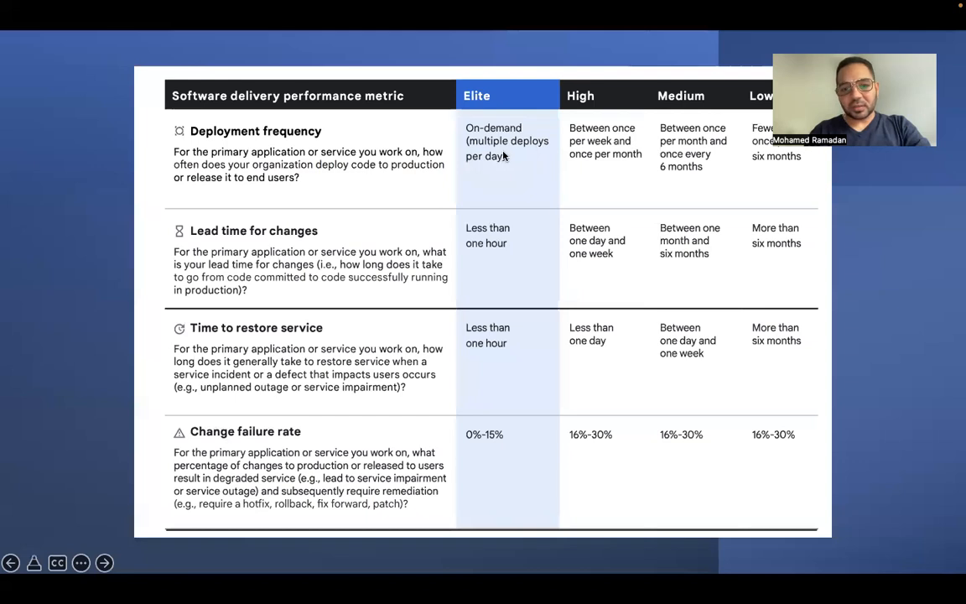
mouse_move(507, 202)
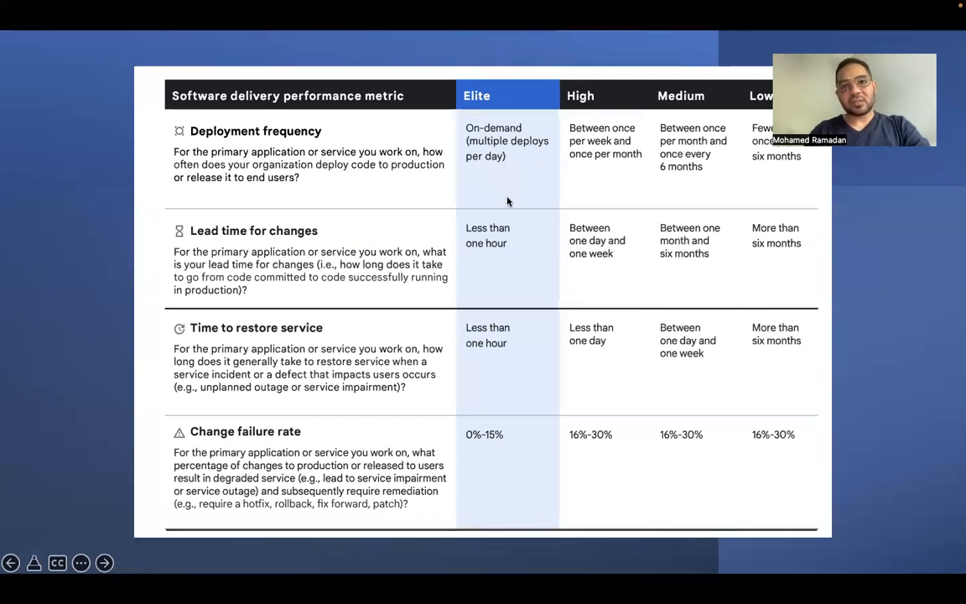
mouse_move(275, 298)
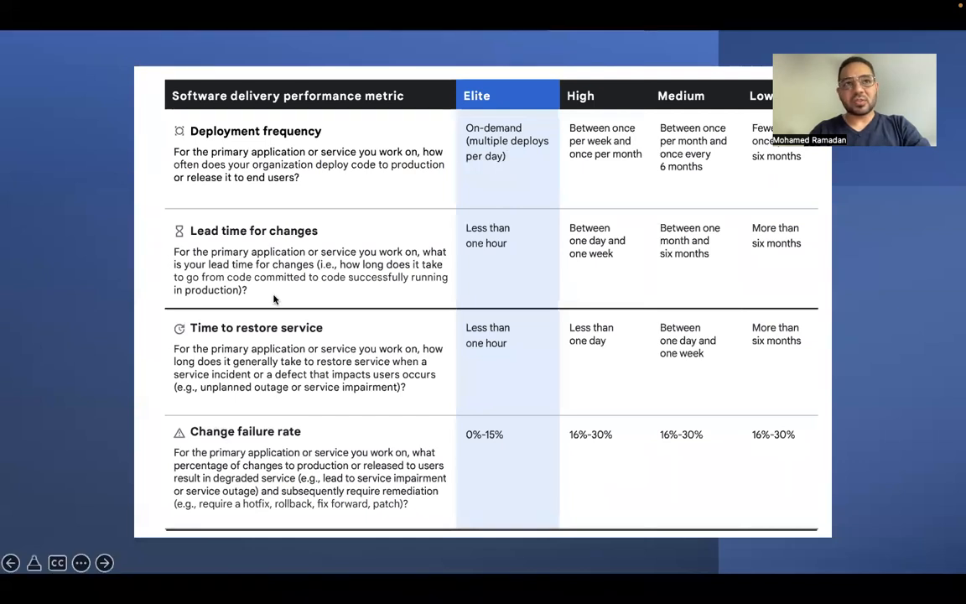
mouse_move(335, 162)
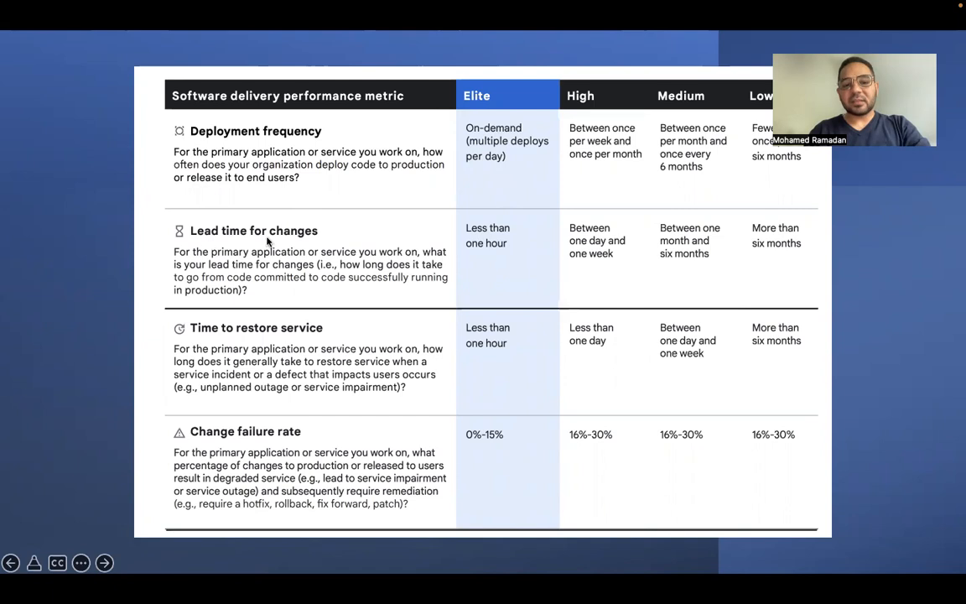
mouse_move(317, 244)
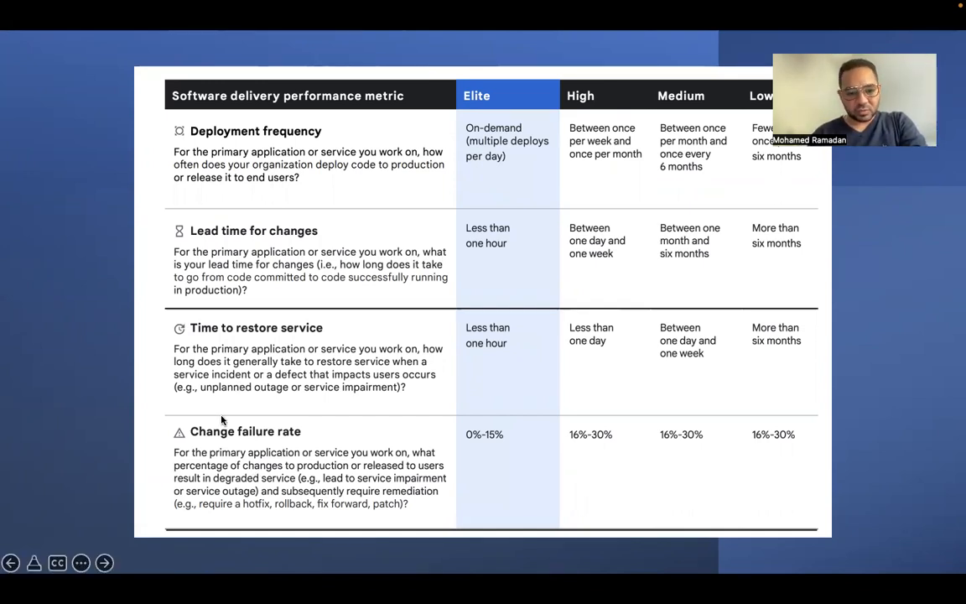
mouse_move(221, 443)
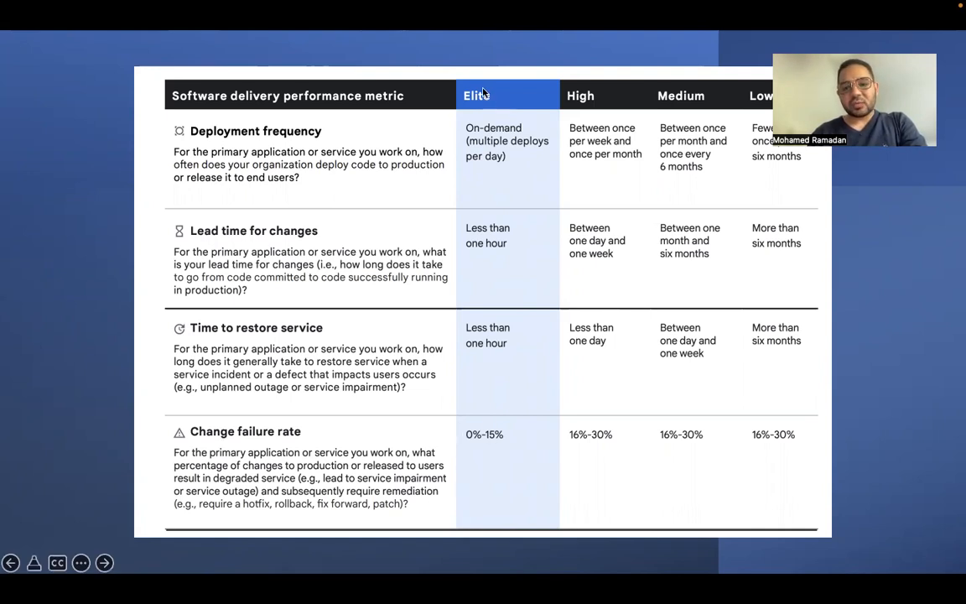
mouse_move(490, 405)
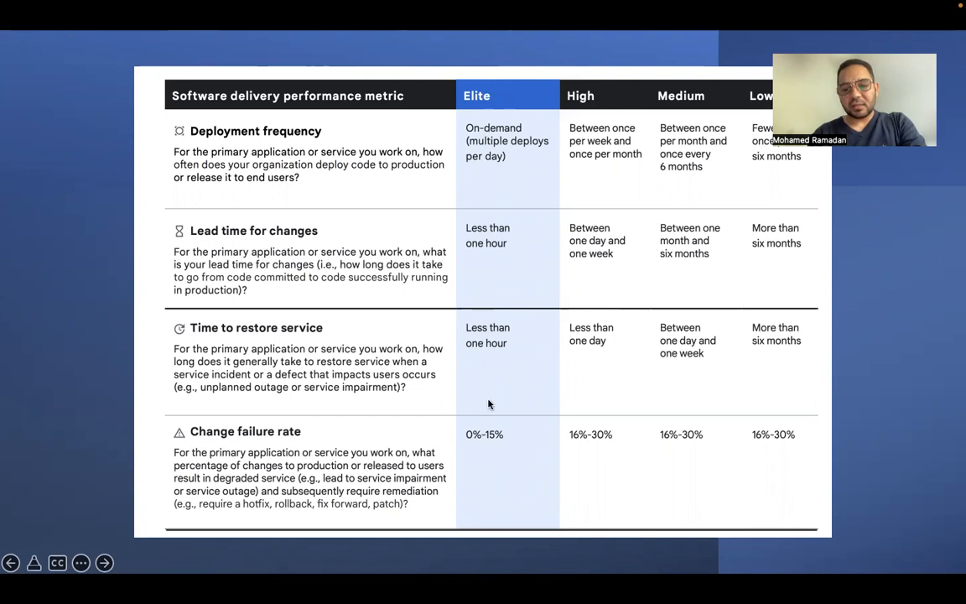
mouse_move(493, 446)
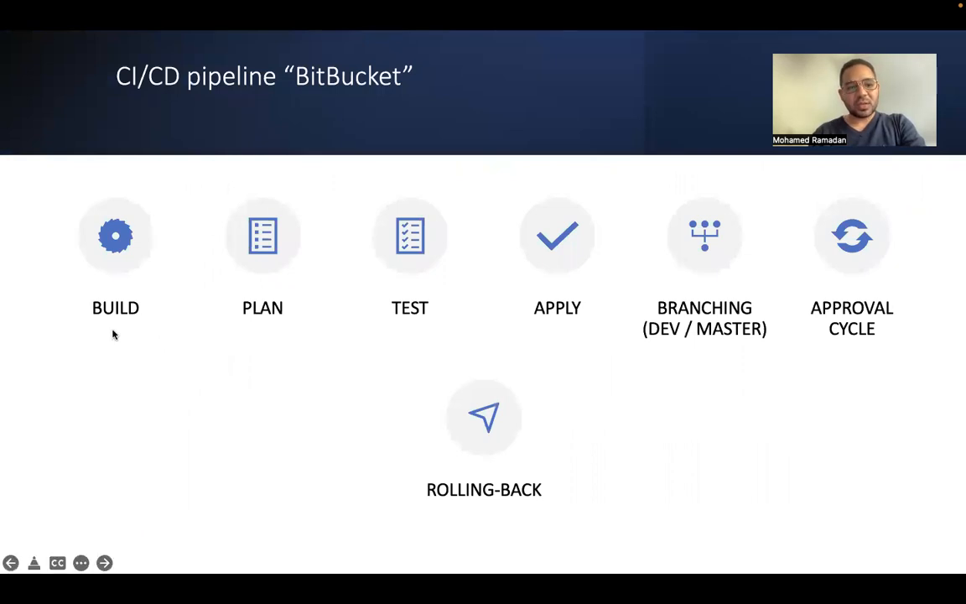
mouse_move(156, 283)
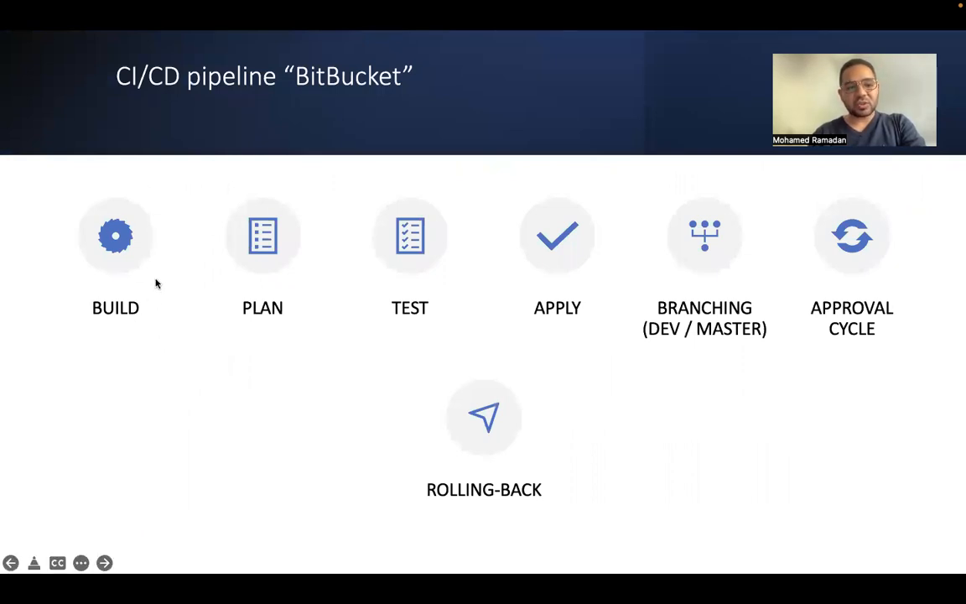
mouse_move(497, 194)
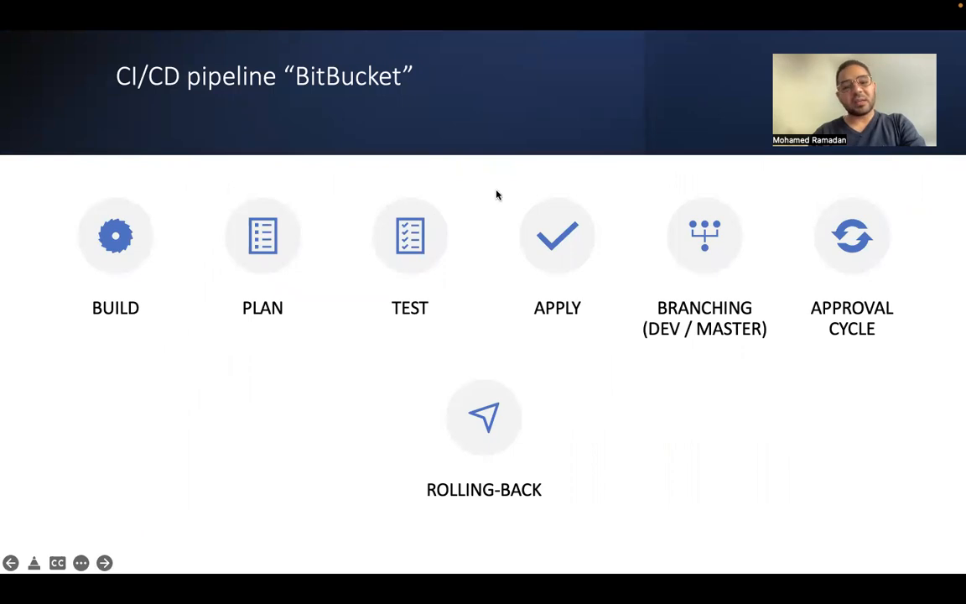
mouse_move(919, 282)
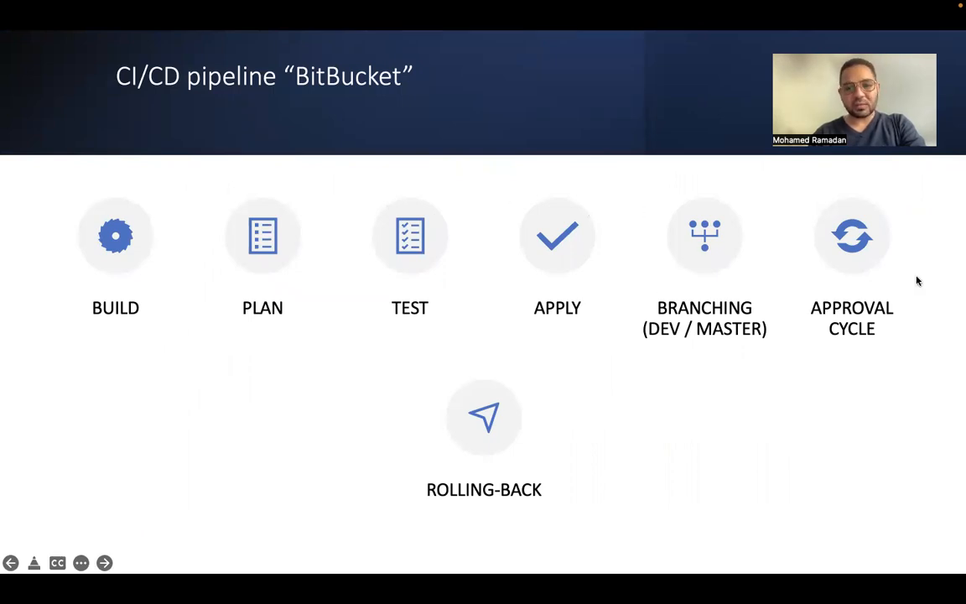
mouse_move(463, 163)
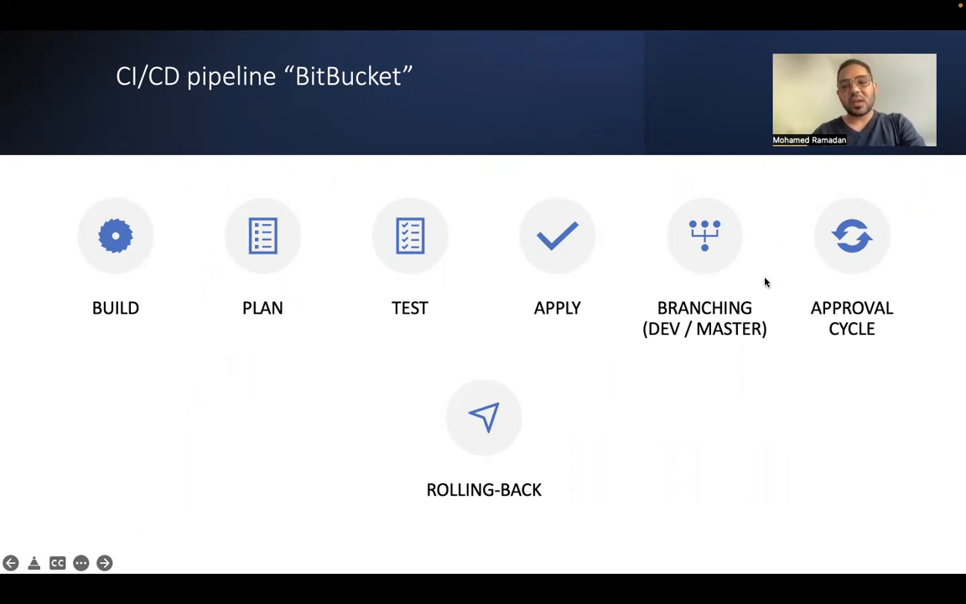
mouse_move(896, 283)
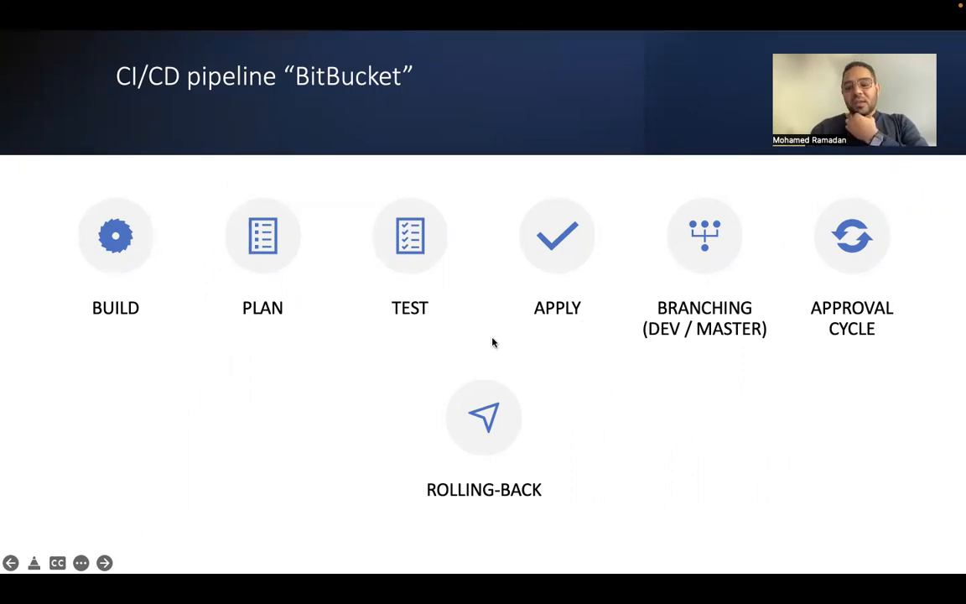
- Advance from the pipeline stages slide to the Terraform providers slide
click(104, 564)
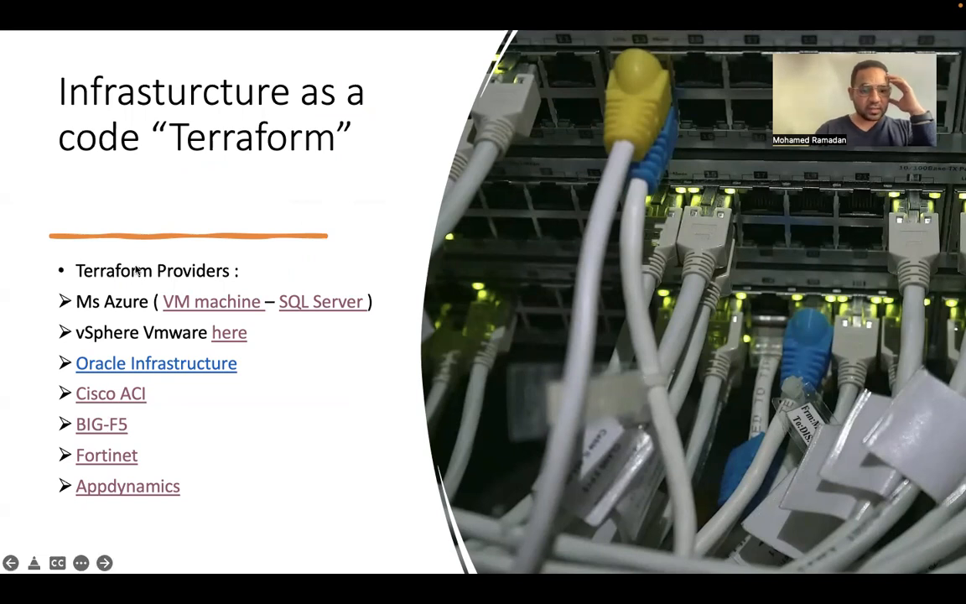
mouse_move(114, 466)
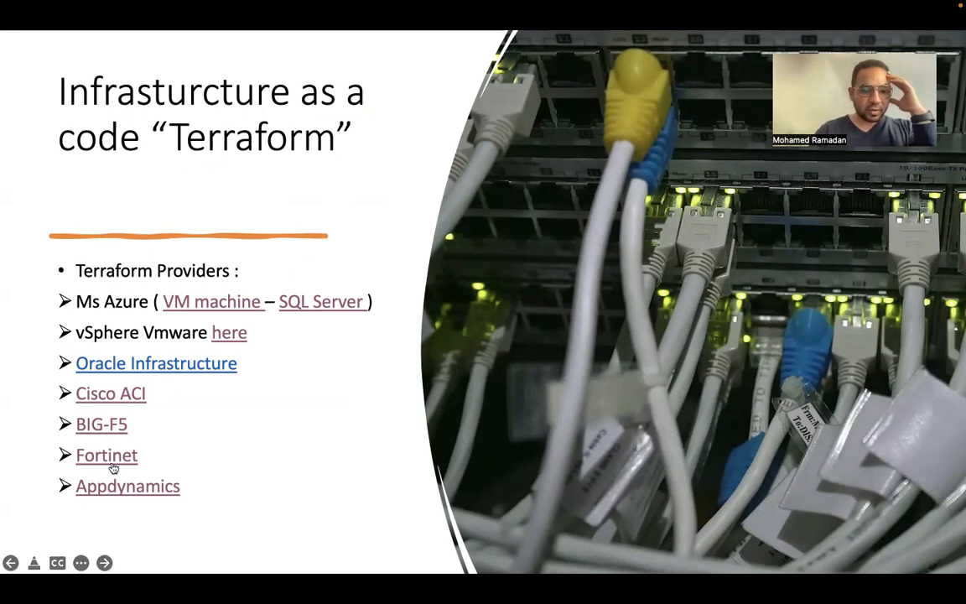
mouse_move(242, 359)
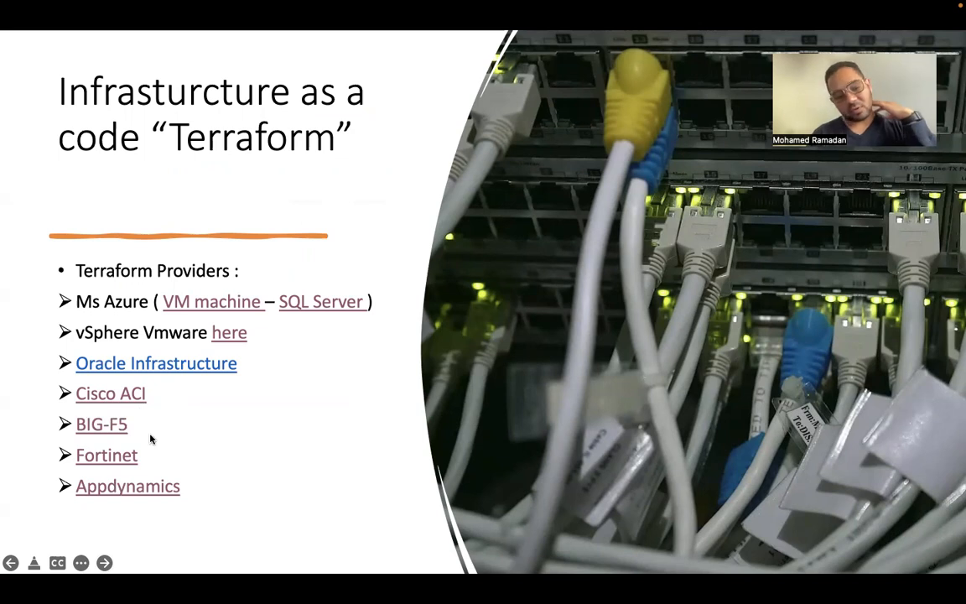
mouse_move(181, 455)
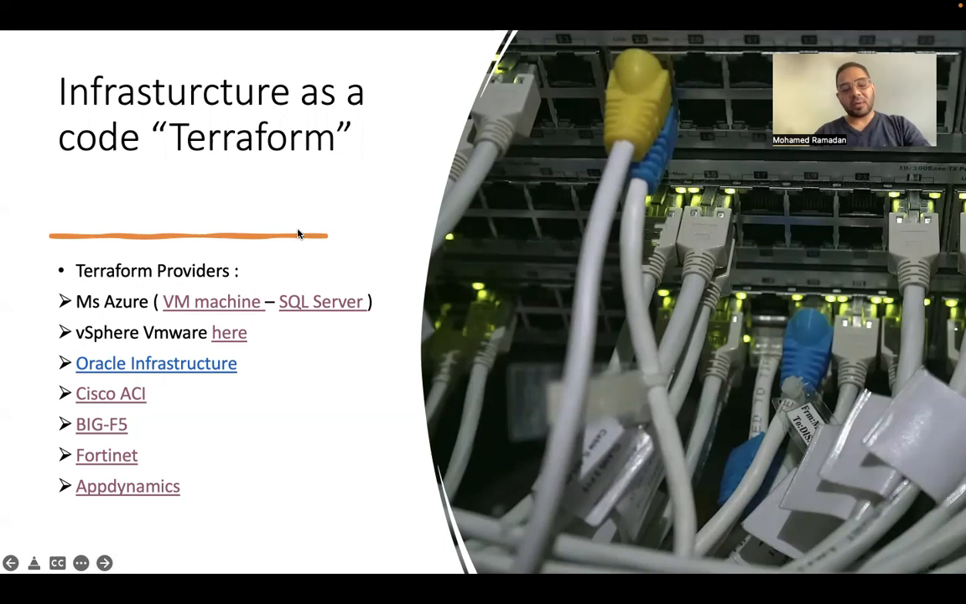
- Follow the Appdynamics provider hyperlink to its Terraform Registry documentation
click(127, 486)
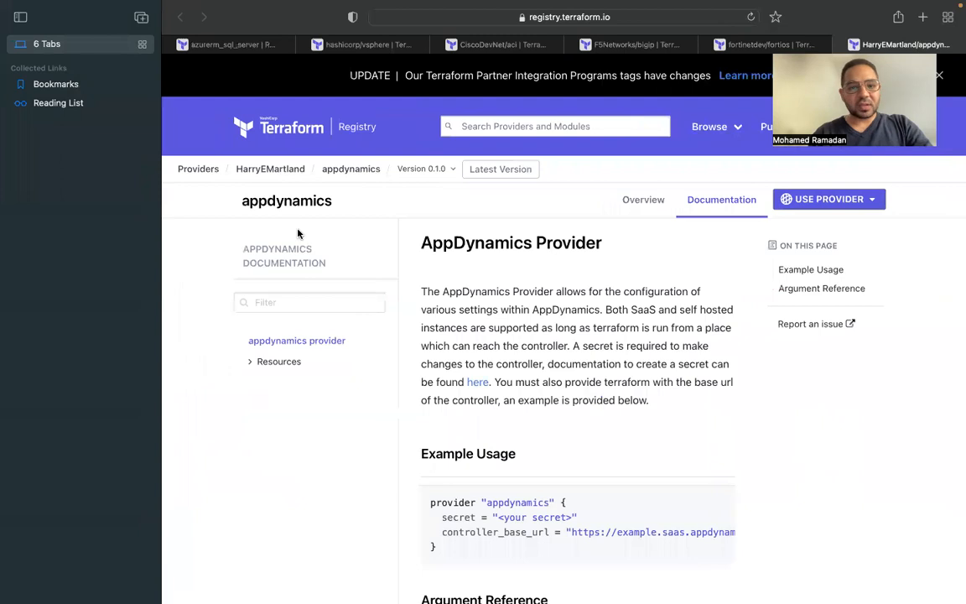
- Switch to the vSphere provider docs and reach vsphere_license under Administration
click(362, 44)
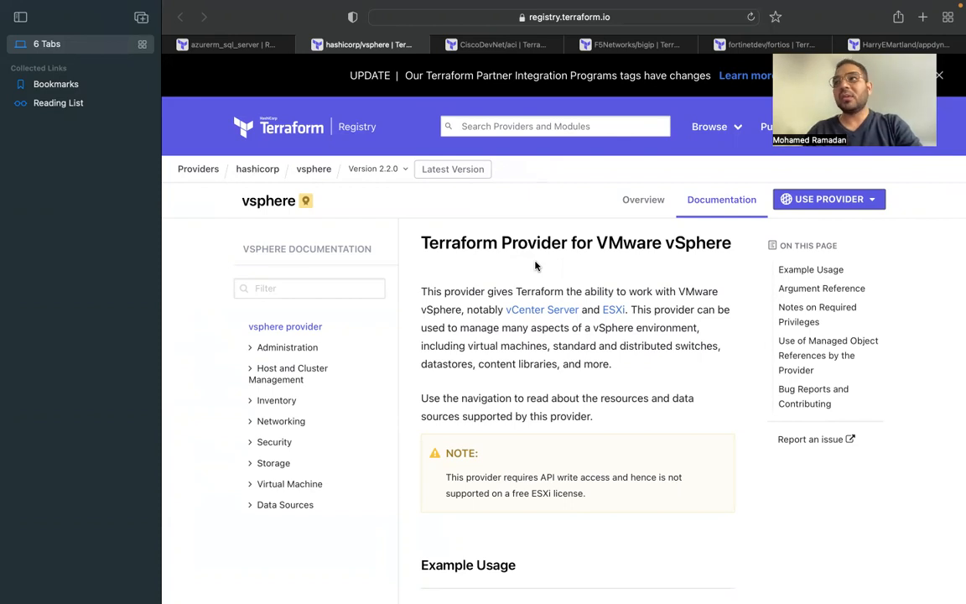
mouse_move(500, 292)
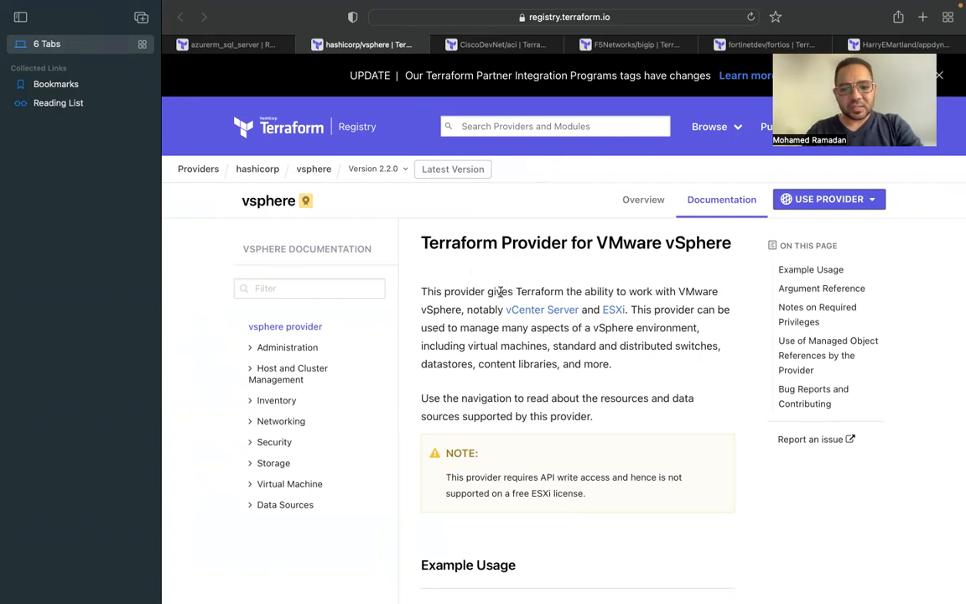
click(287, 347)
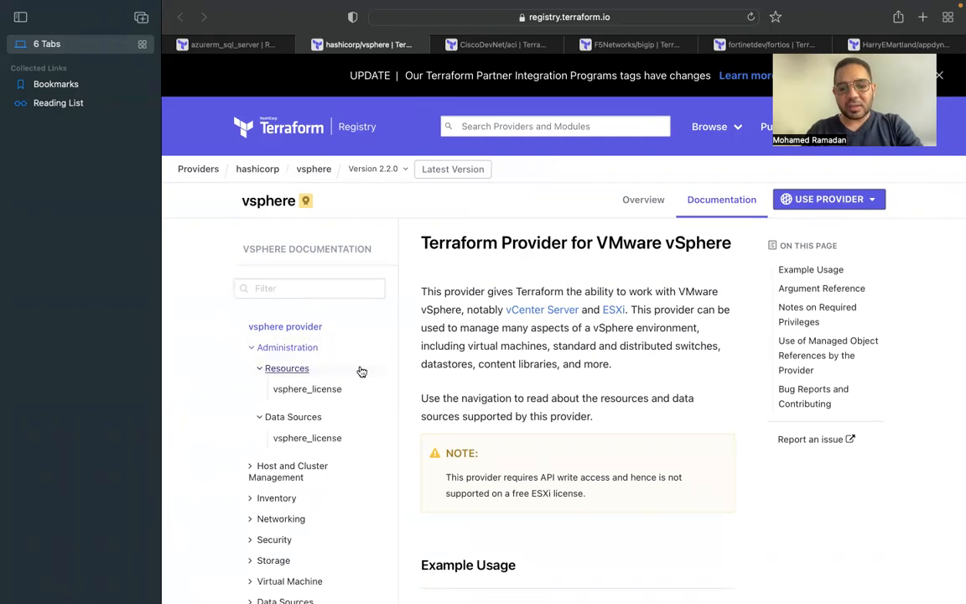
mouse_move(389, 333)
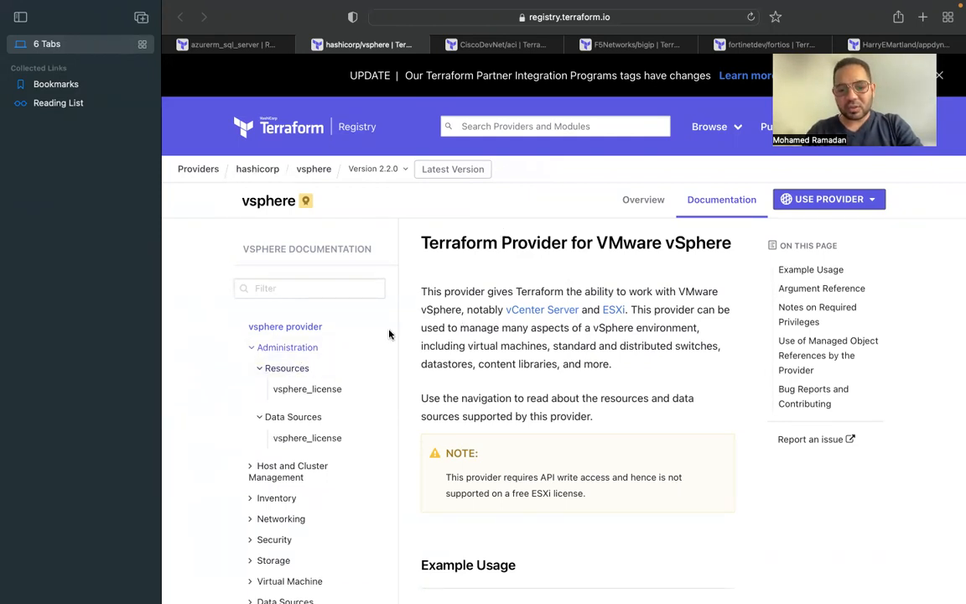
click(307, 389)
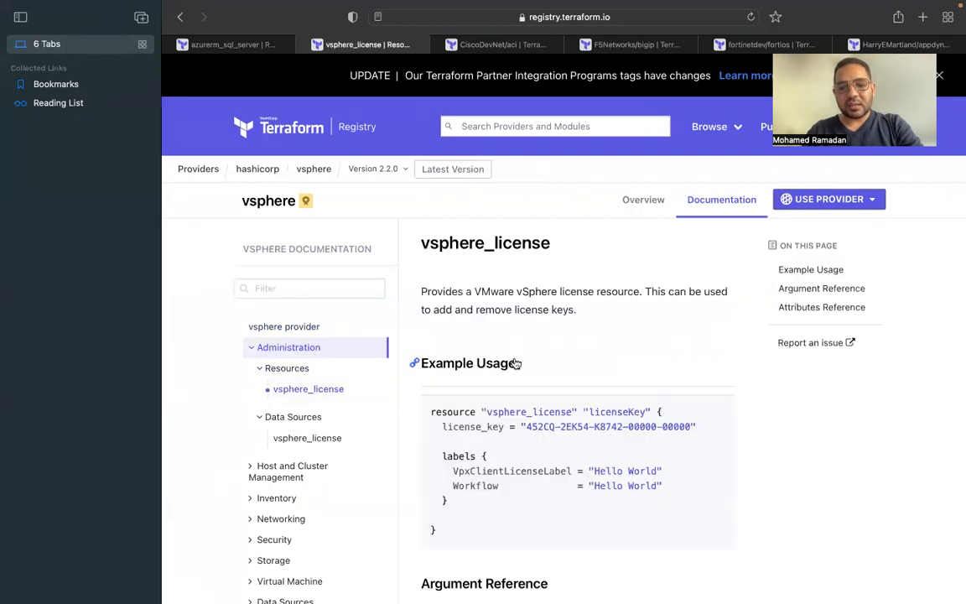
- Reach the vsphere_compute_cluster resource page under Host and Cluster Management
scroll(down, 3)
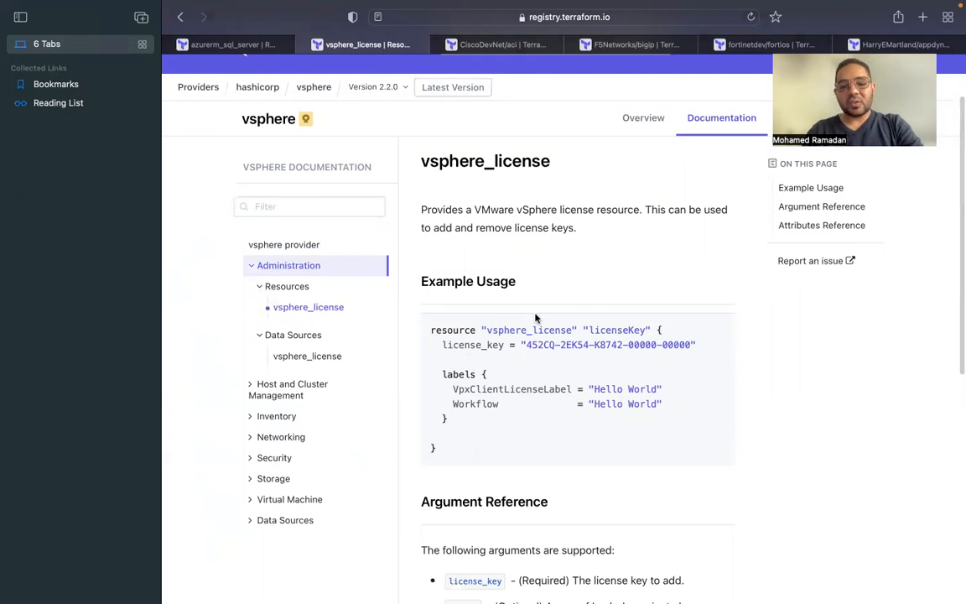
click(291, 389)
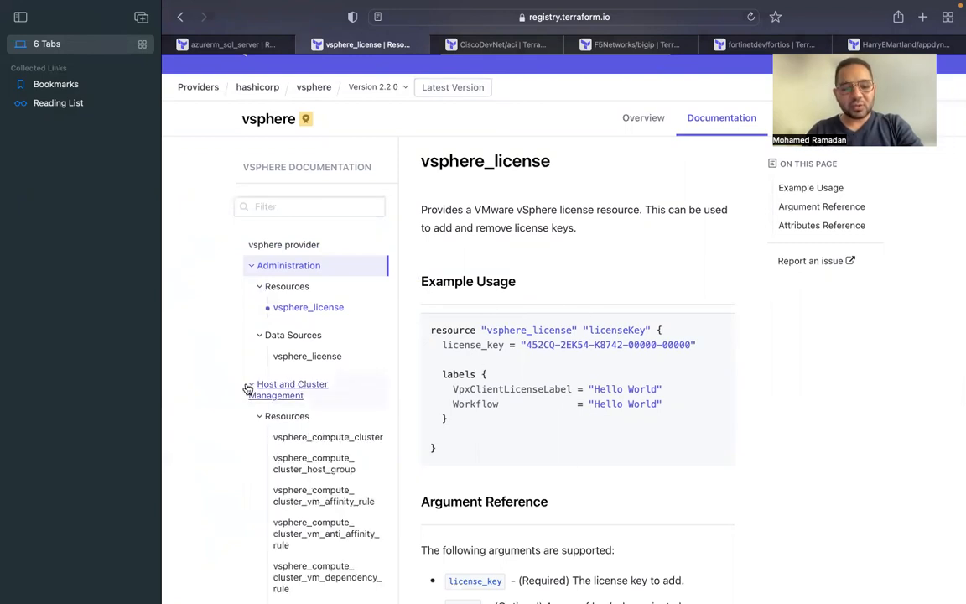
scroll(down, 3)
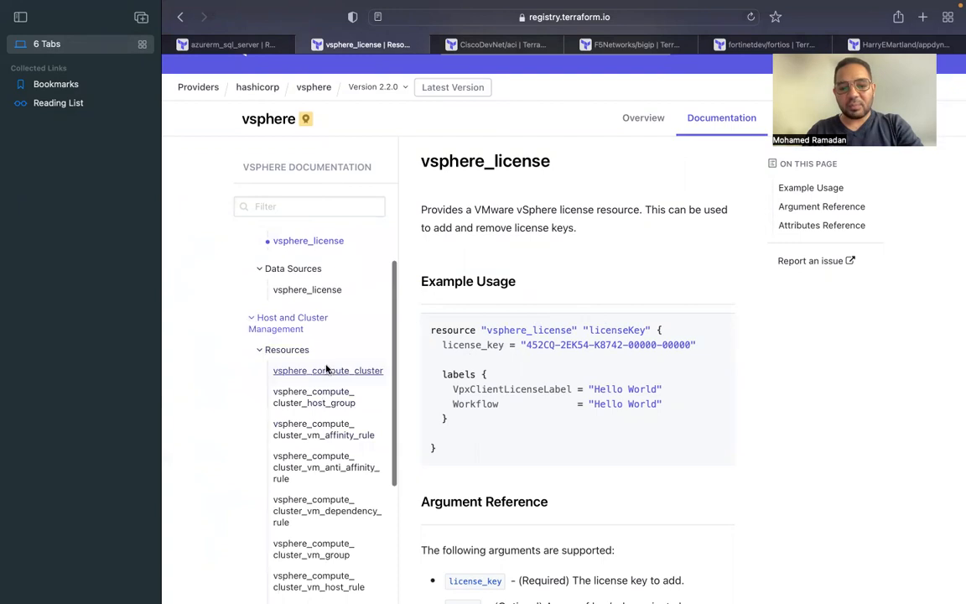
click(327, 370)
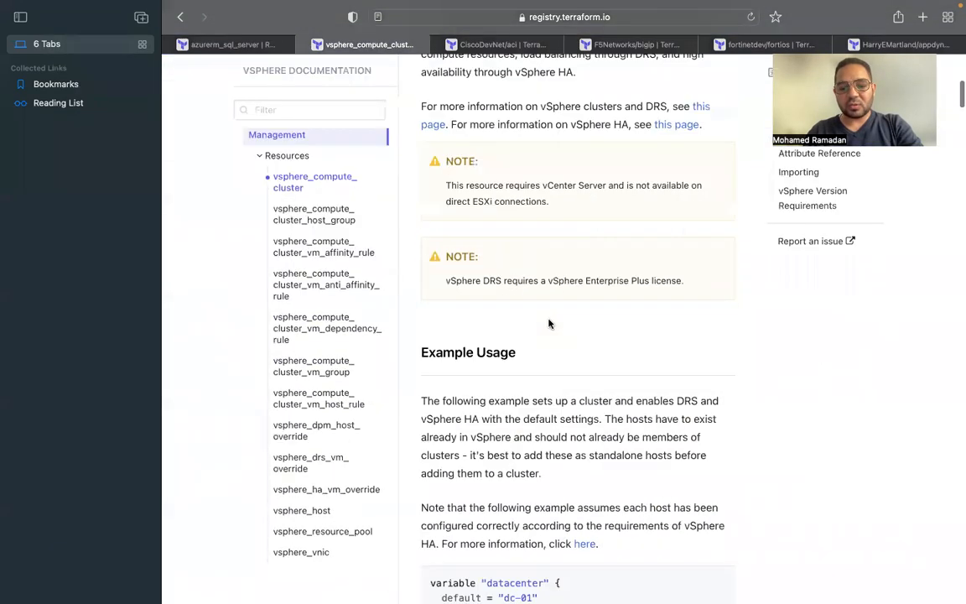
- Scroll through the vsphere_compute_cluster example usage and argument reference
scroll(down, 3)
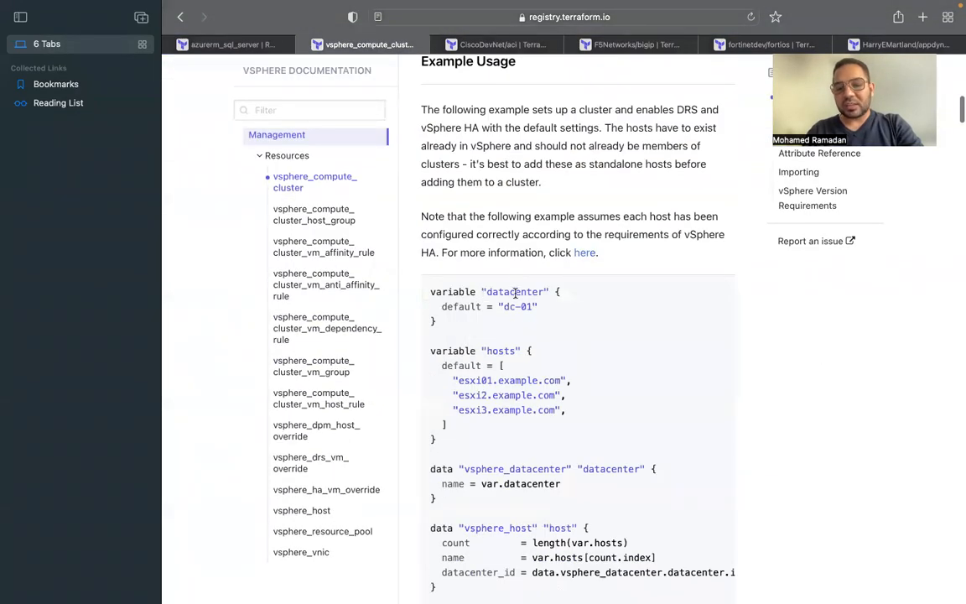
scroll(down, 3)
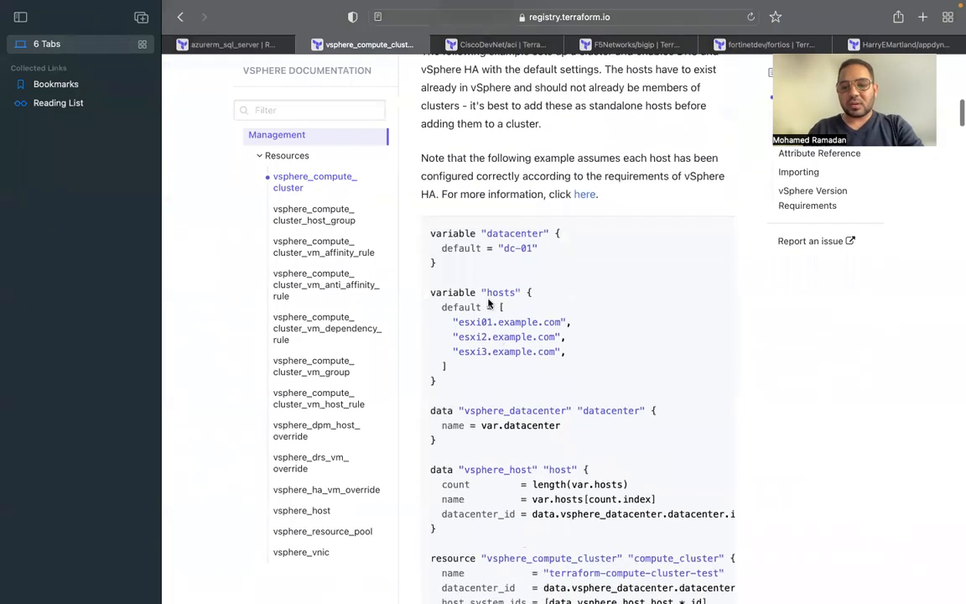
scroll(down, 3)
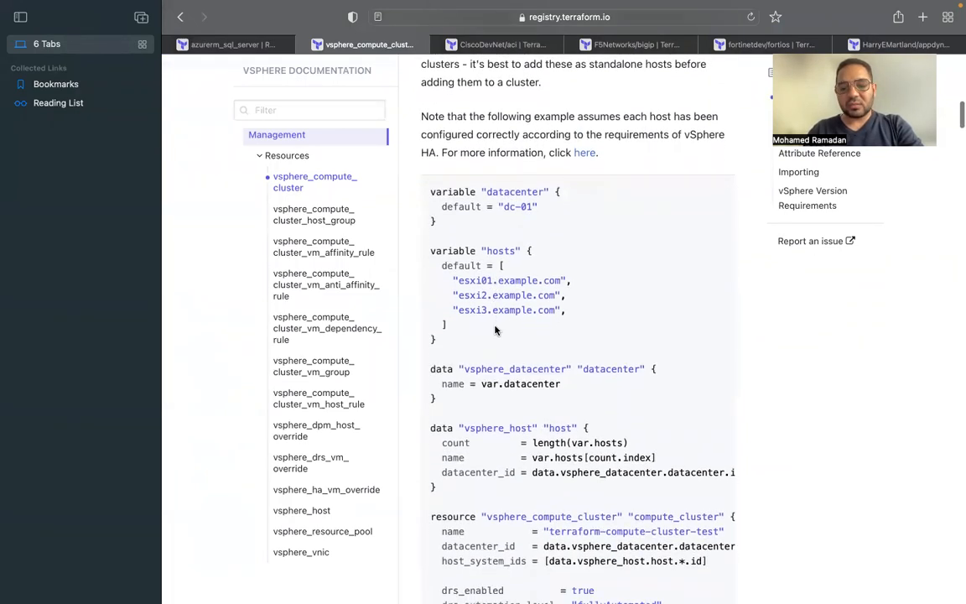
scroll(down, 3)
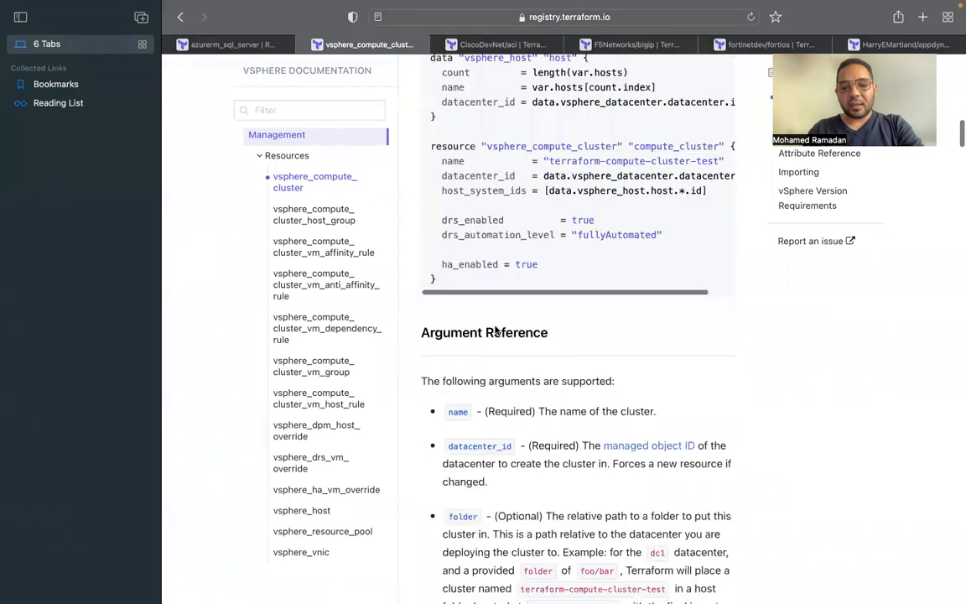
scroll(down, 3)
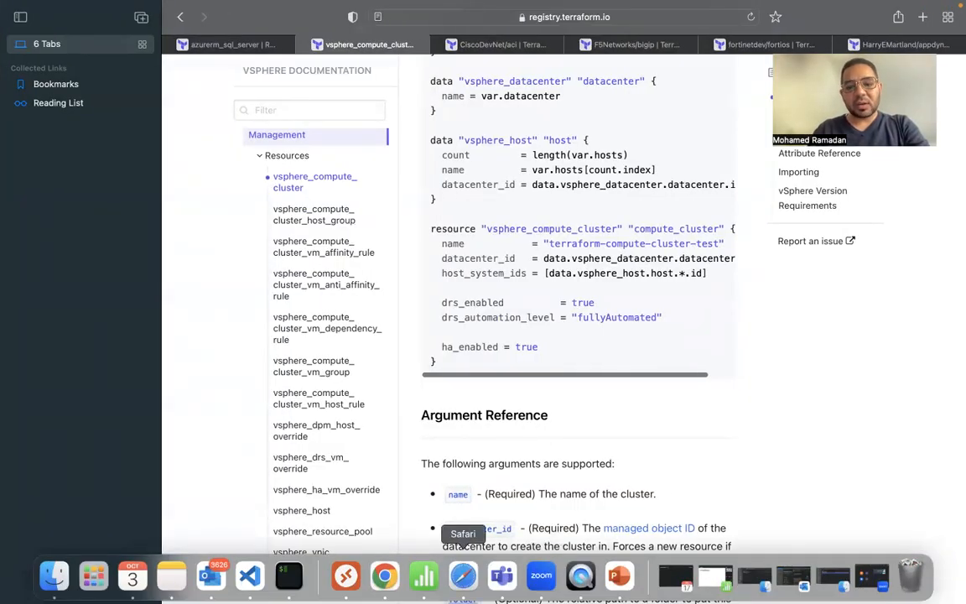
mouse_move(502, 575)
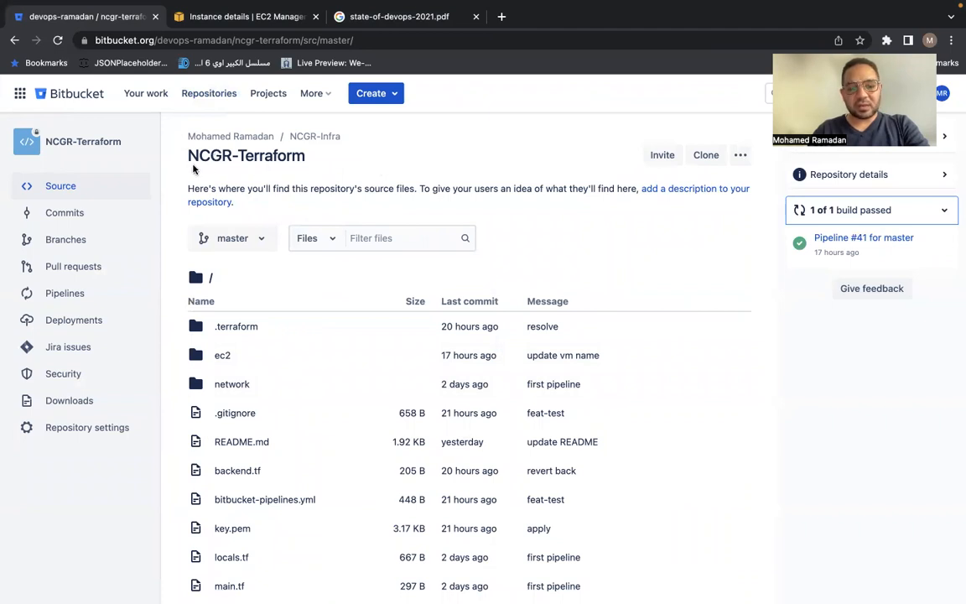
- Scroll the NCGR-Terraform source file list toward the ec2 folder
scroll(down, 3)
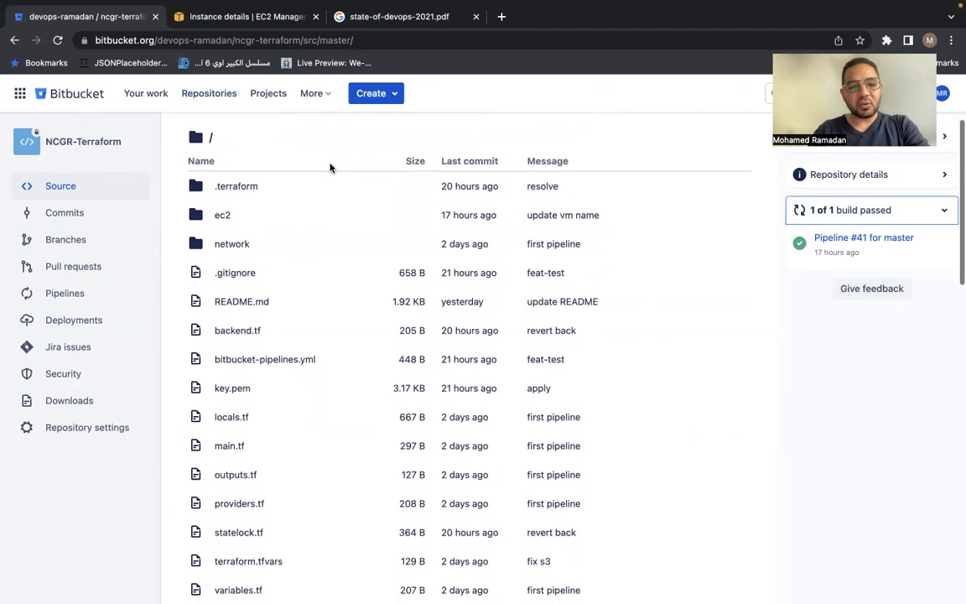
scroll(down, 3)
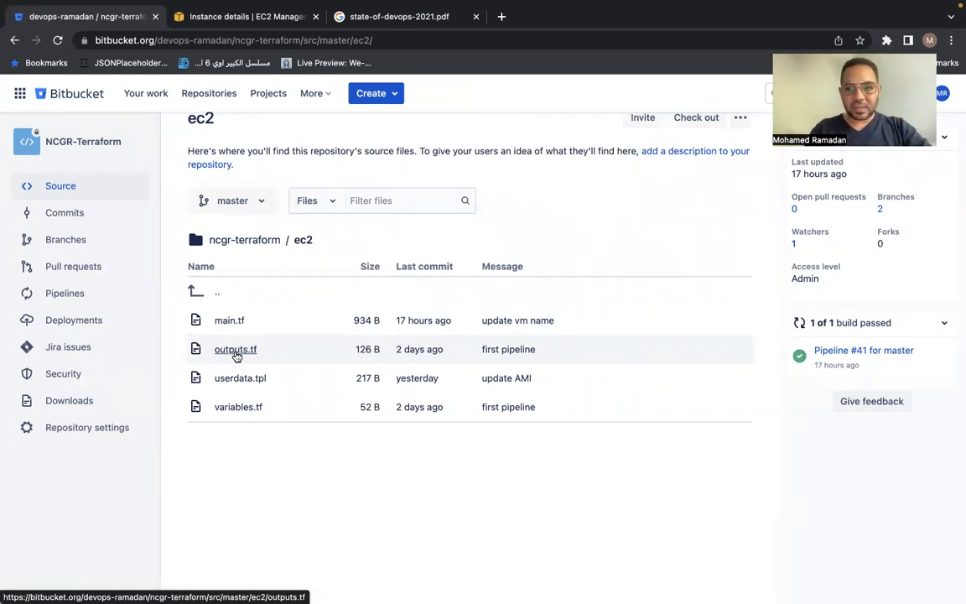
- View ec2/main.tf with the aws_instance Name tag vmware-machine
click(228, 319)
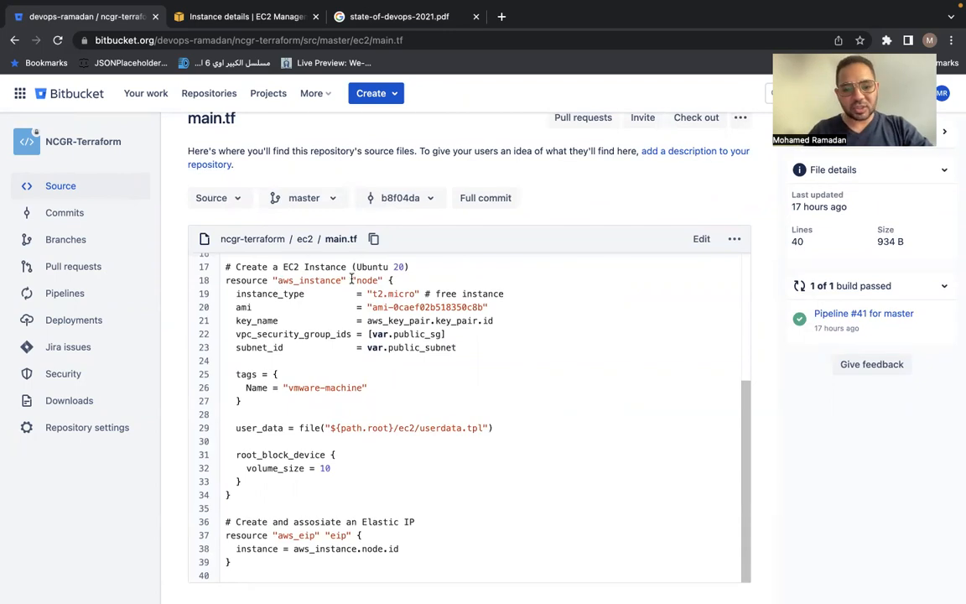
mouse_move(298, 376)
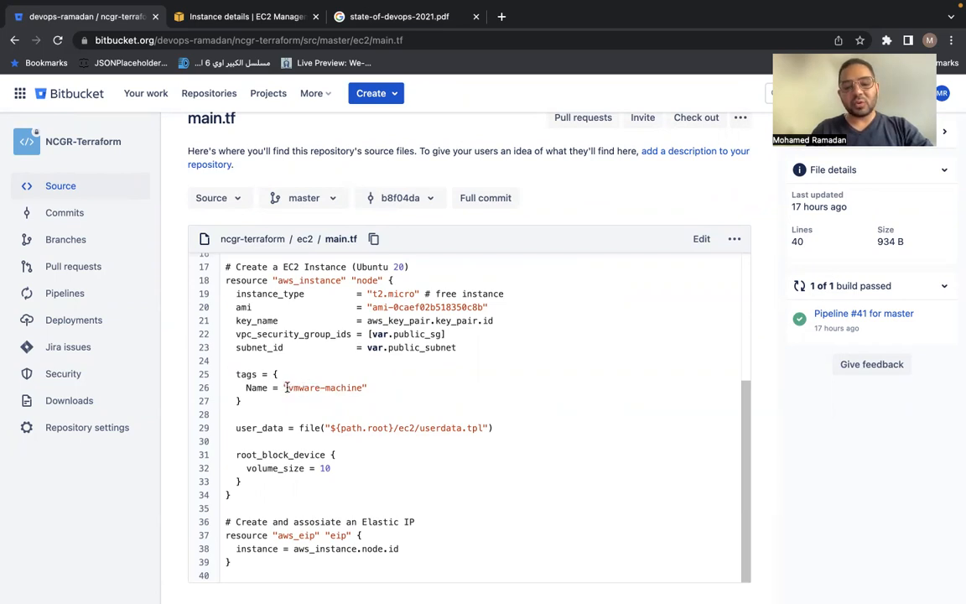
mouse_move(345, 387)
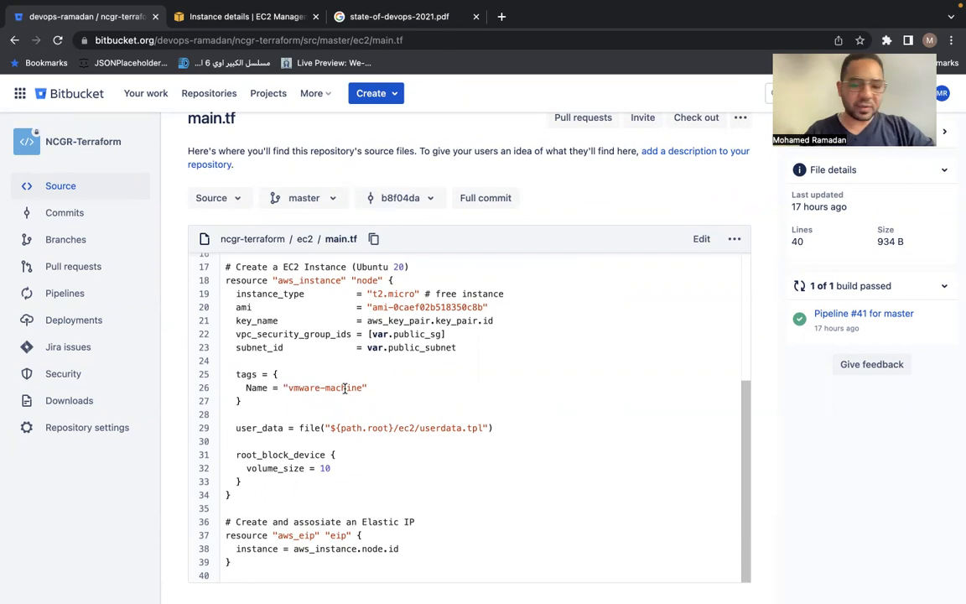
mouse_move(305, 394)
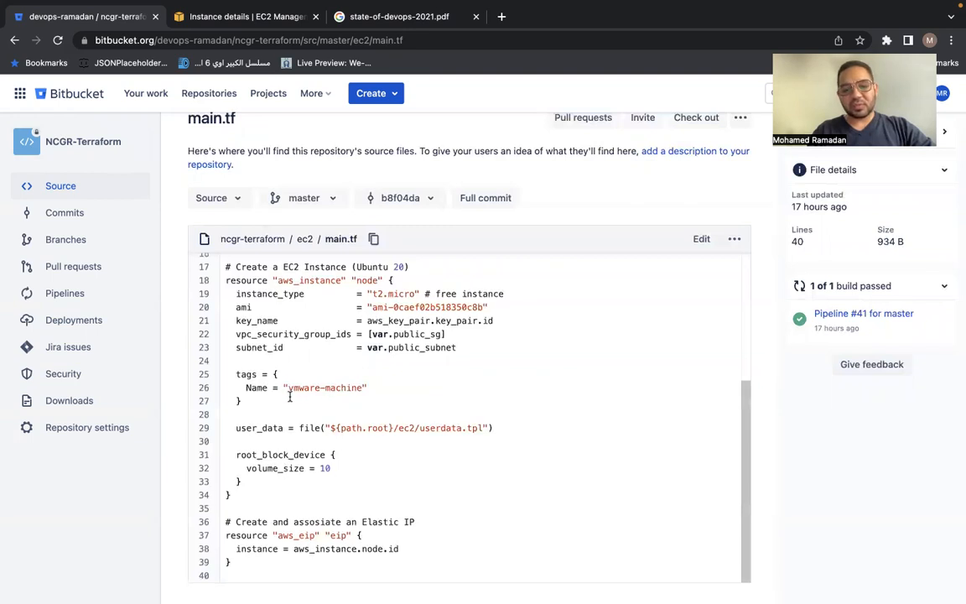
mouse_move(336, 389)
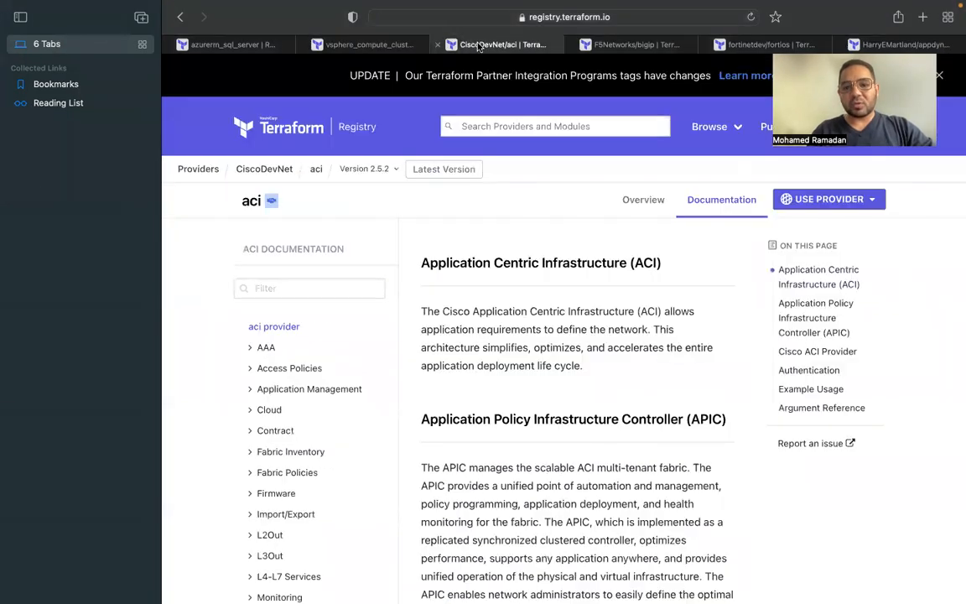
- Review the ACI aci_firmware_download_task resource under Firmware, then move to the F5 BIG-IP docs
scroll(down, 3)
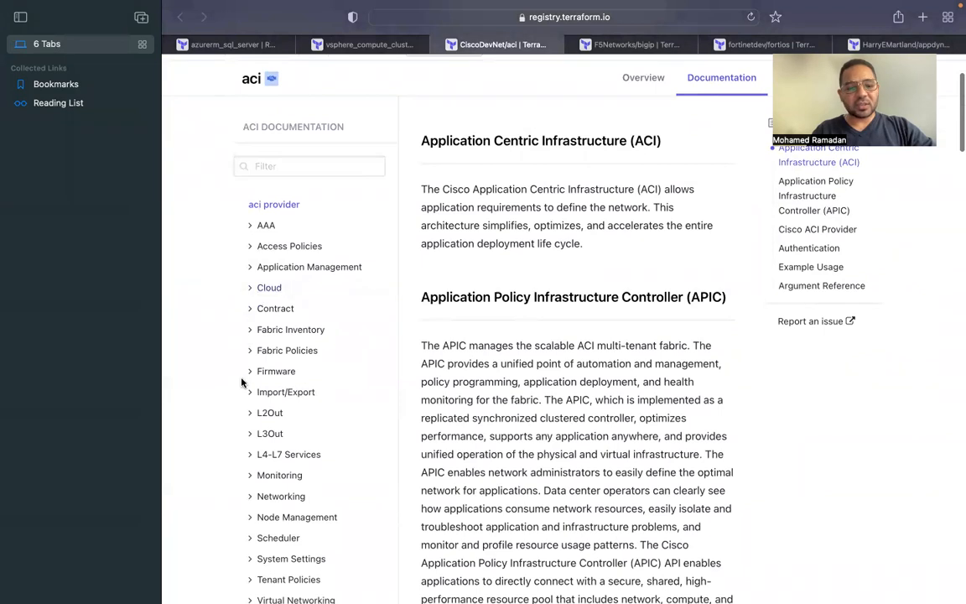
click(276, 370)
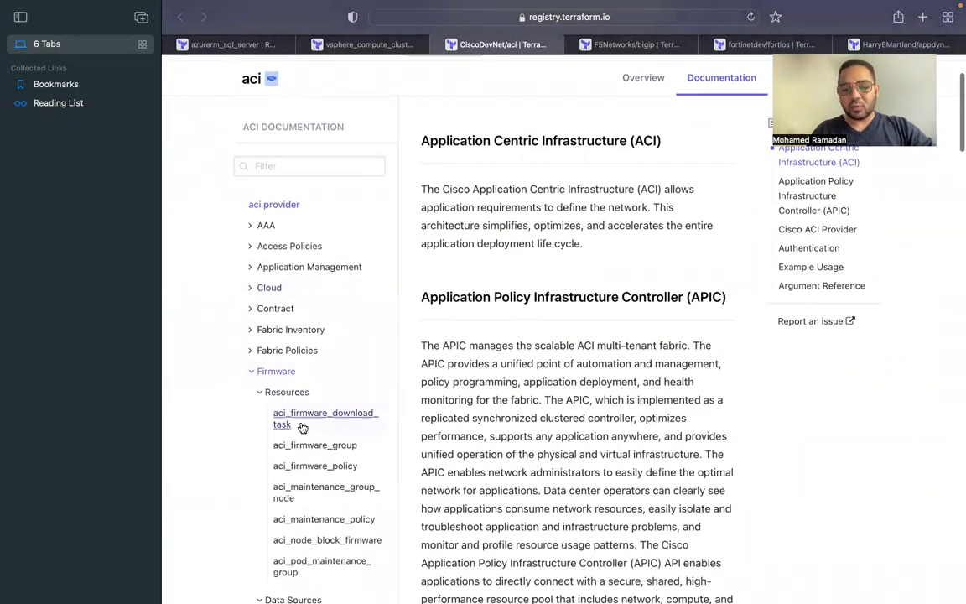
click(325, 418)
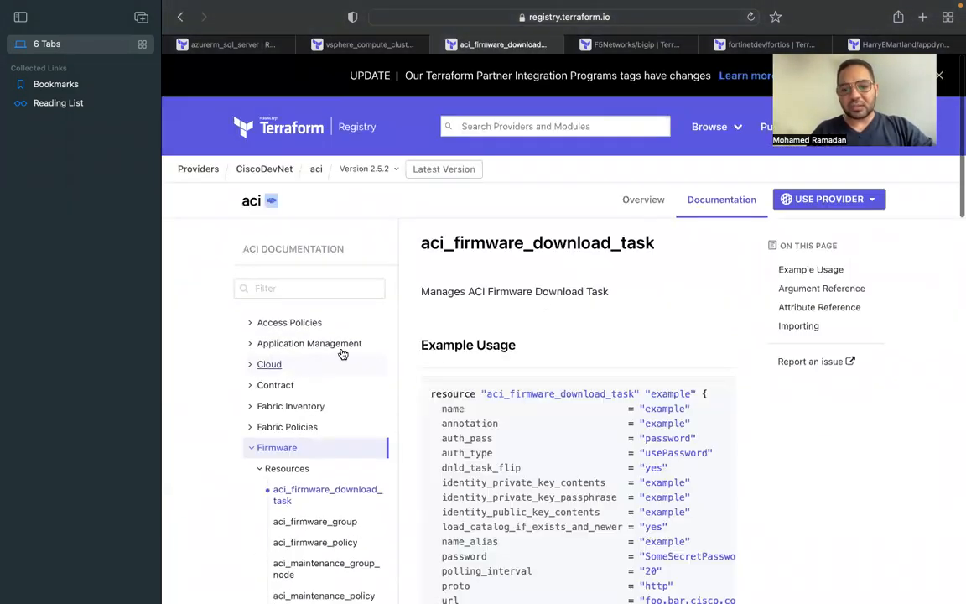
scroll(down, 3)
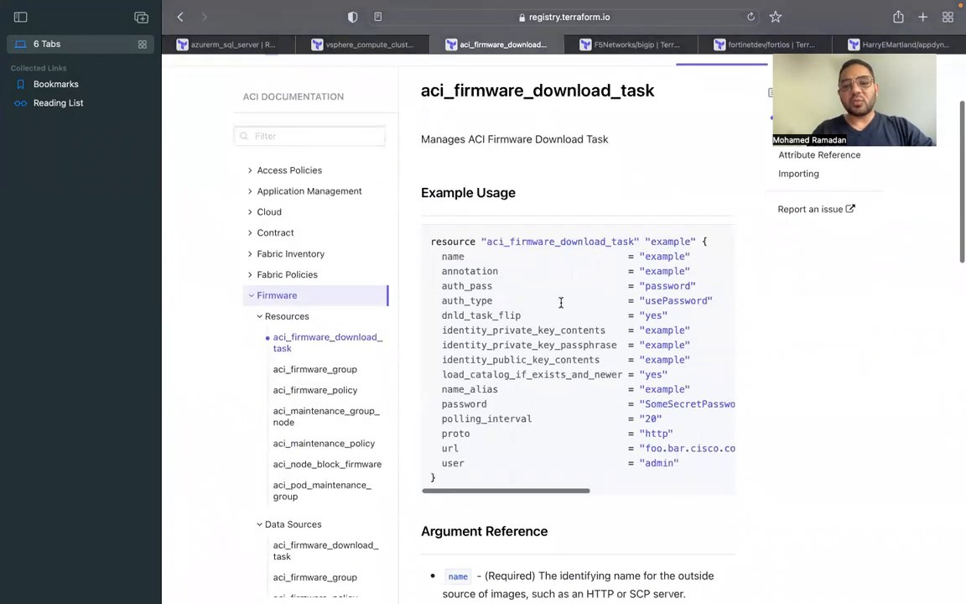
scroll(down, 3)
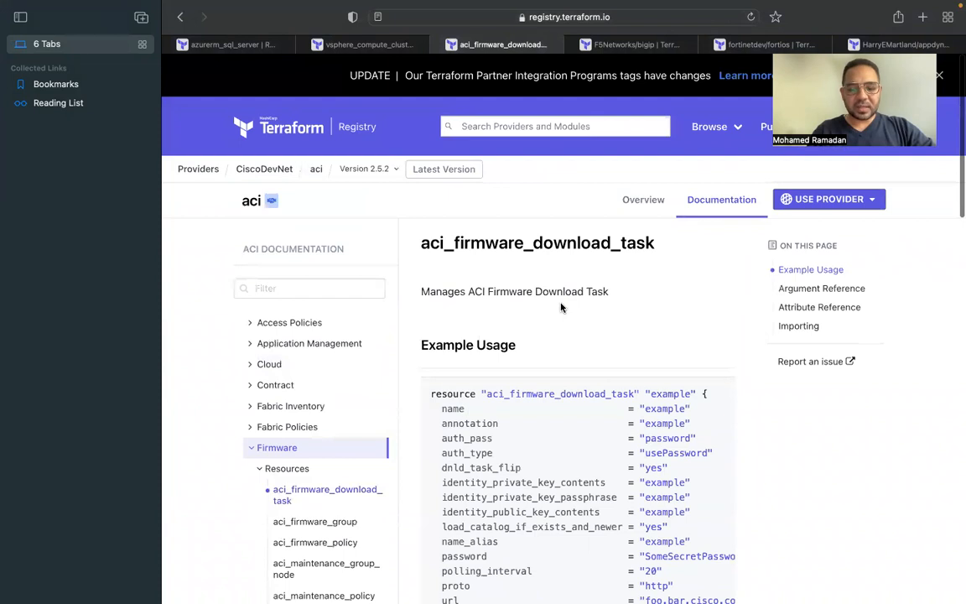
click(630, 44)
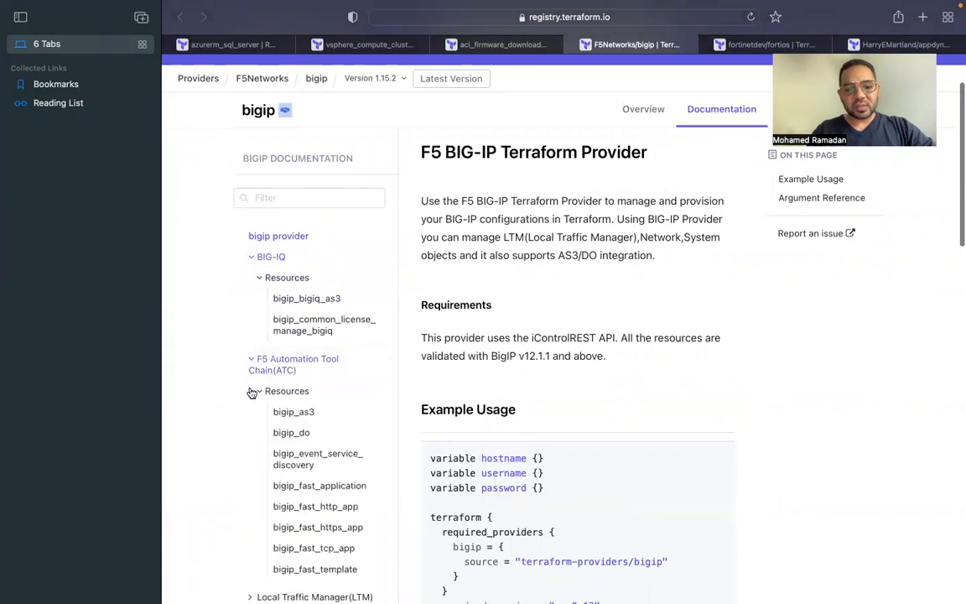
- Review the bigip_net_route resource under Network, then move on to Visual Studio Code
scroll(down, 3)
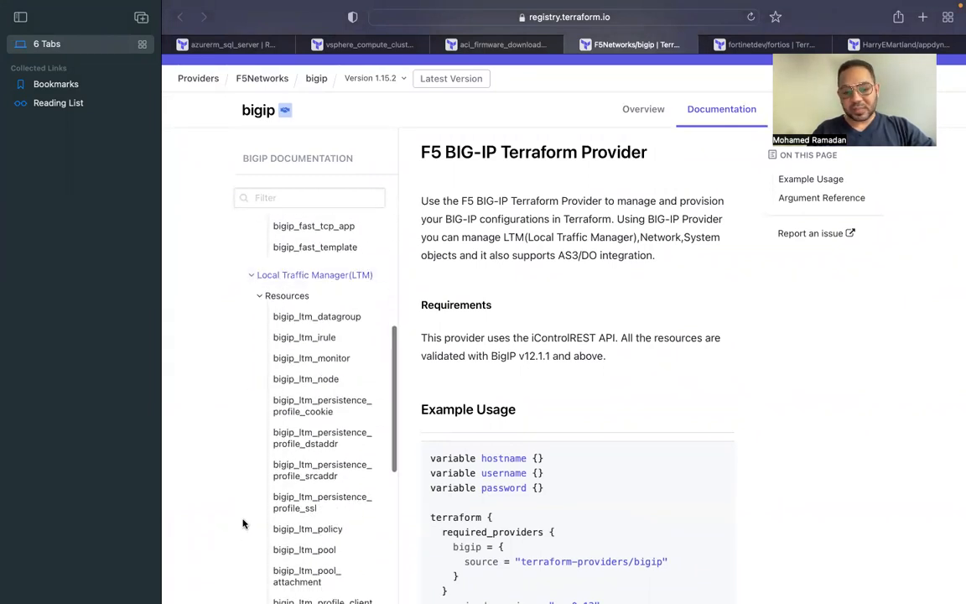
scroll(down, 3)
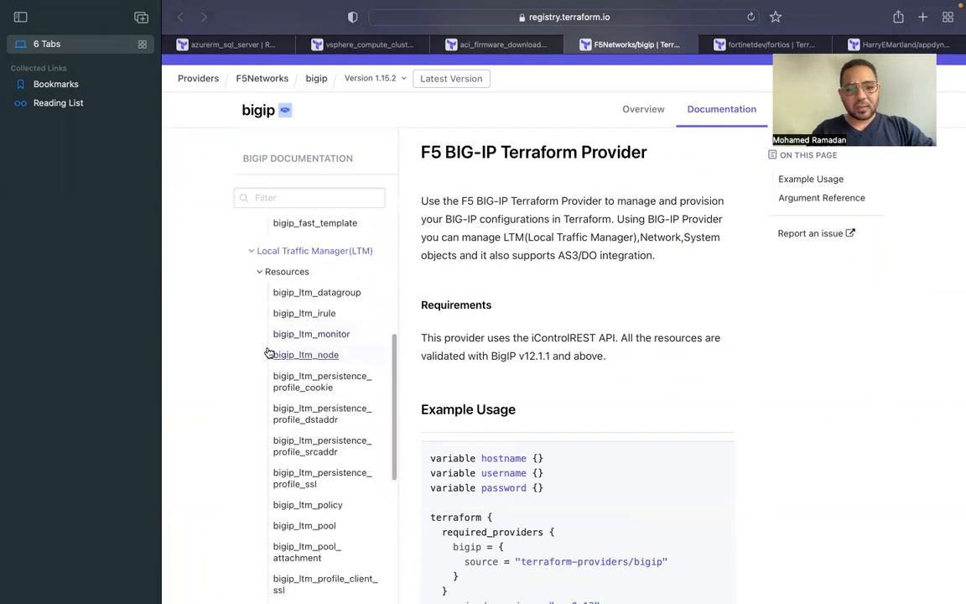
scroll(down, 3)
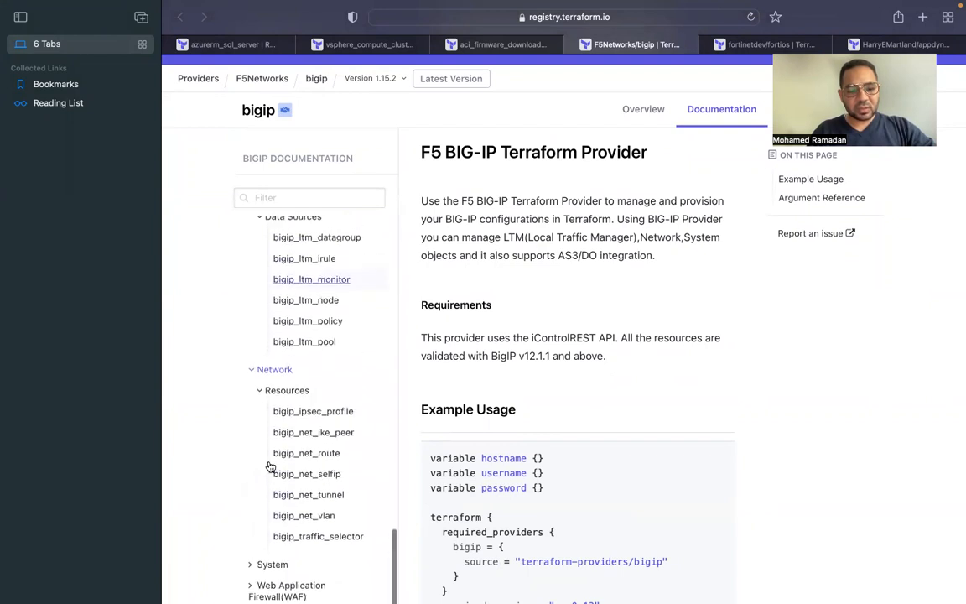
click(305, 453)
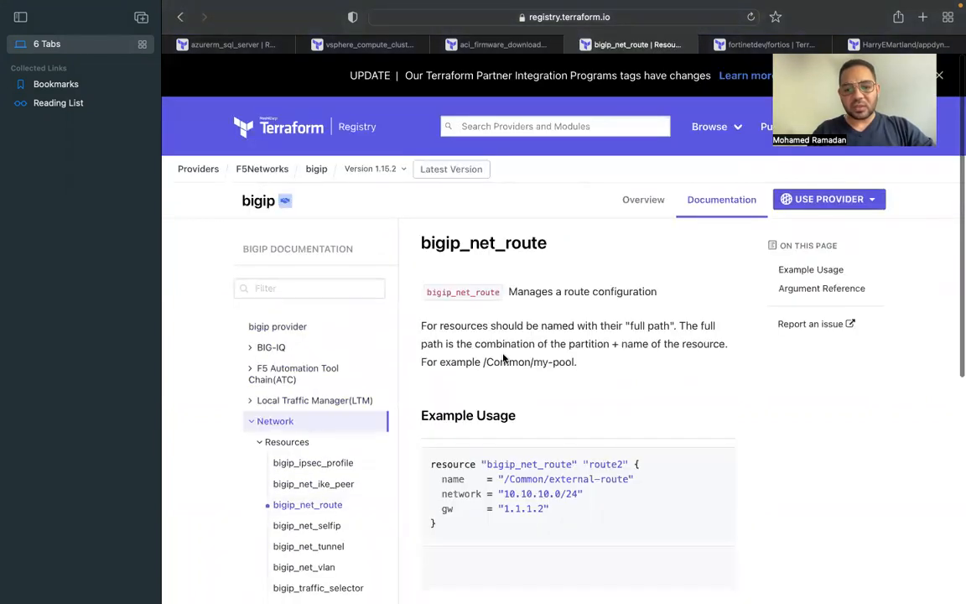
scroll(down, 3)
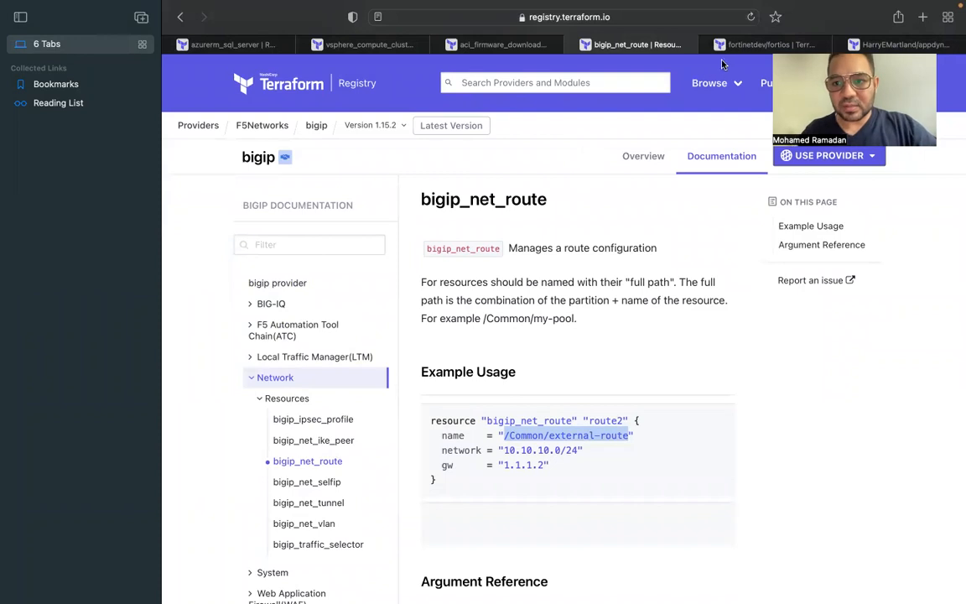
click(763, 44)
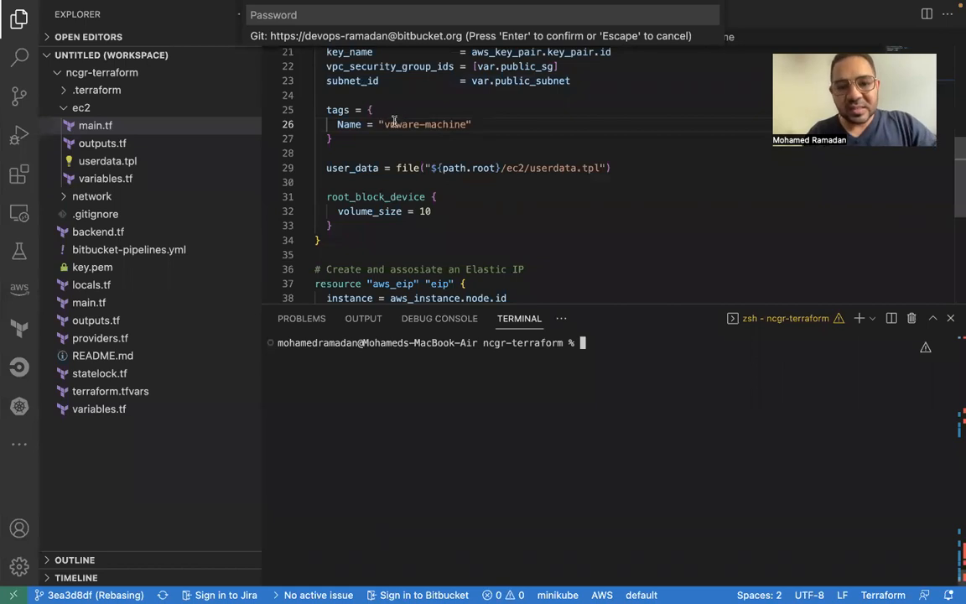
- Replace the Name tag value vmware-machine with ncgr-machine in ec2/main.tf
double_click(423, 124)
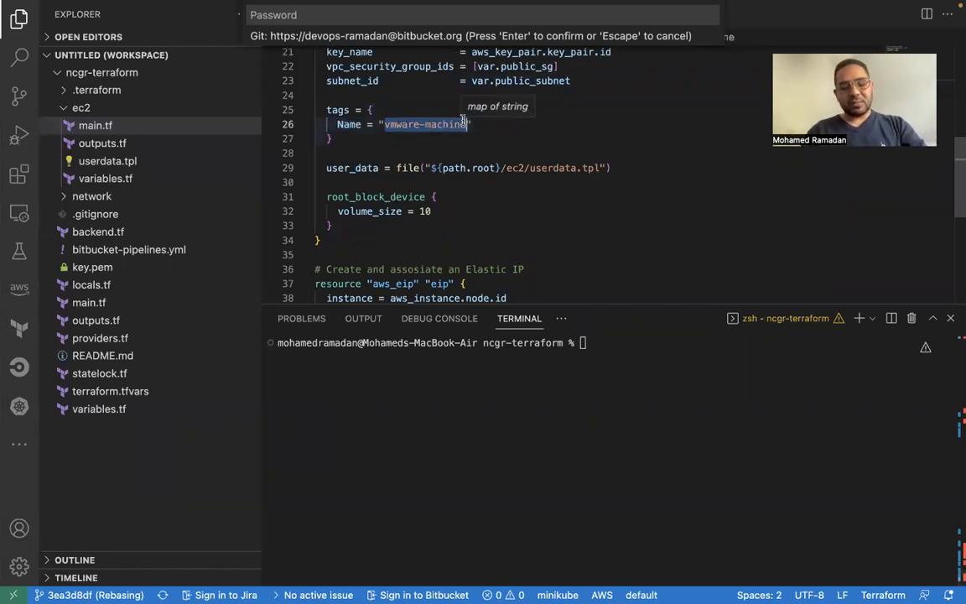
text(ncgr)
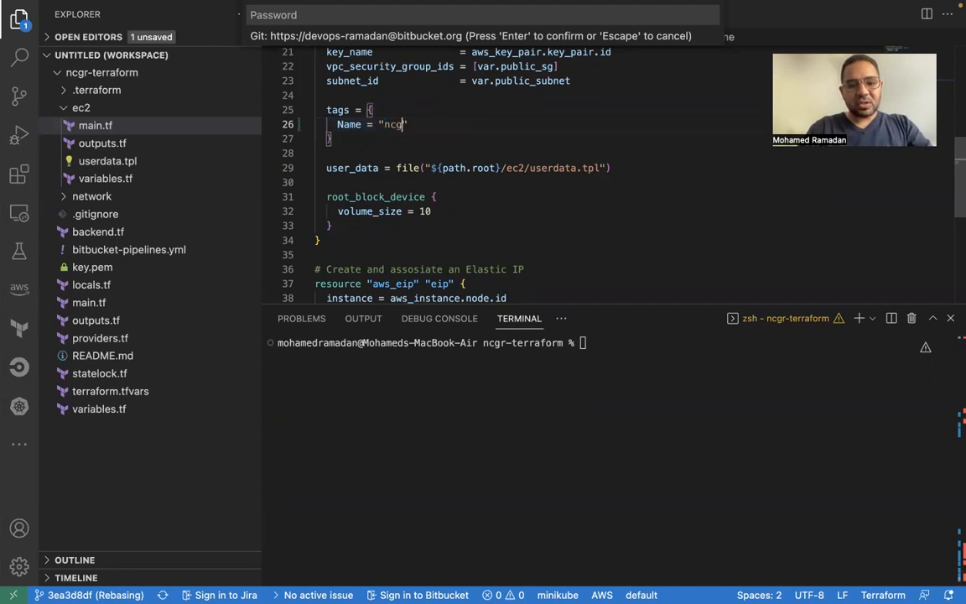
text(r-s)
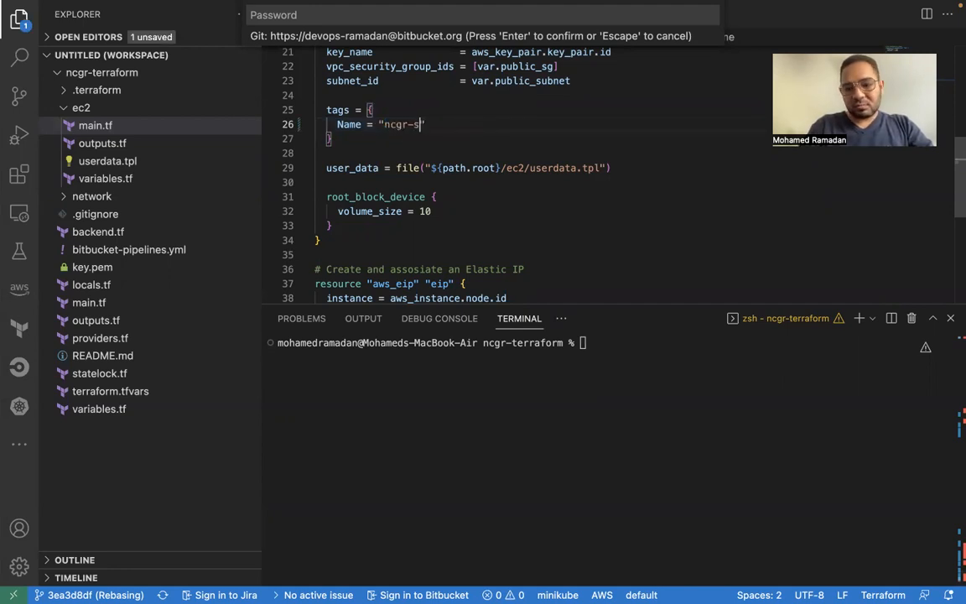
key(Backspace)
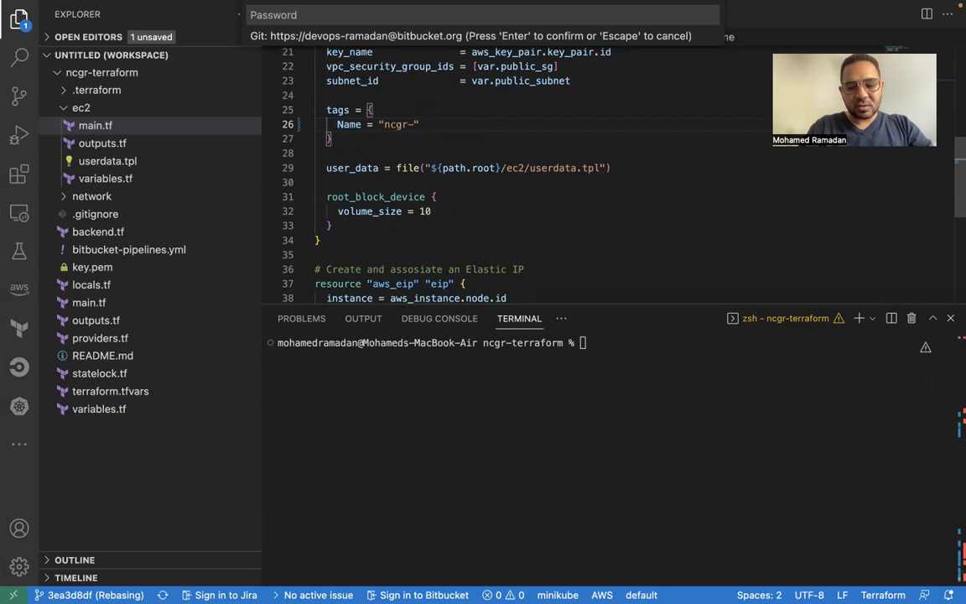
text(machine)
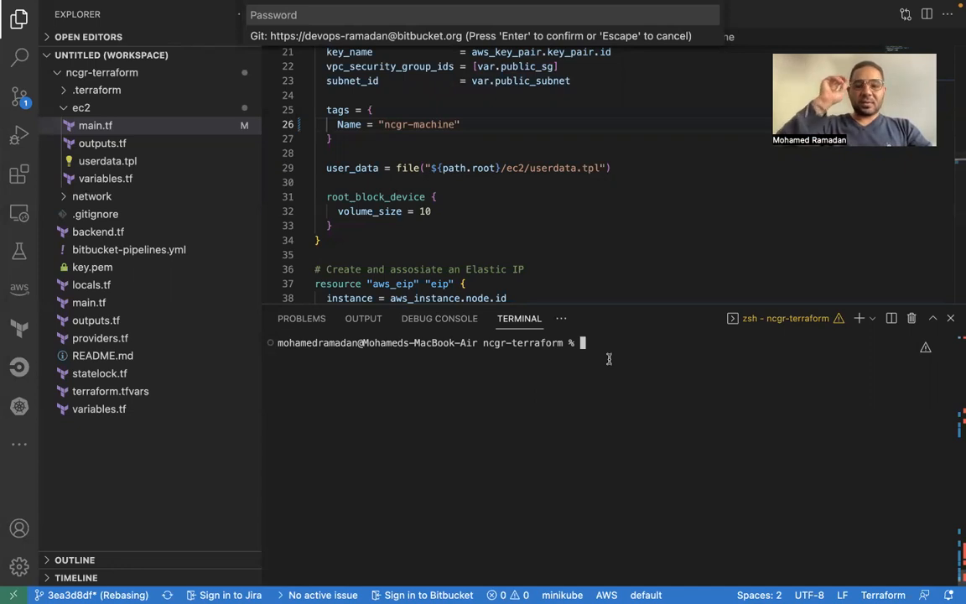
- Stage and commit the edit with message "change host name"
text(git add .)
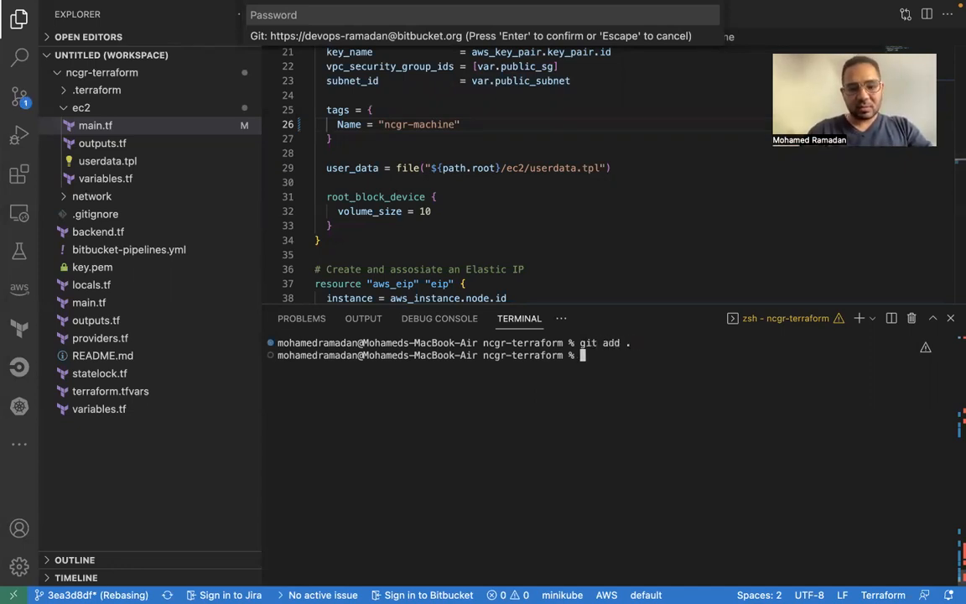
text(git commit)
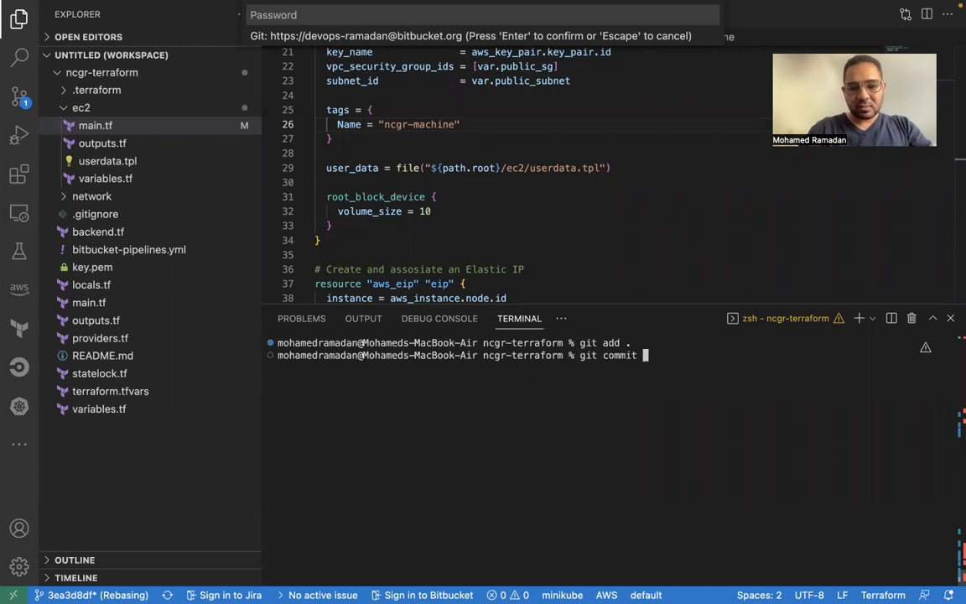
text(-m ")
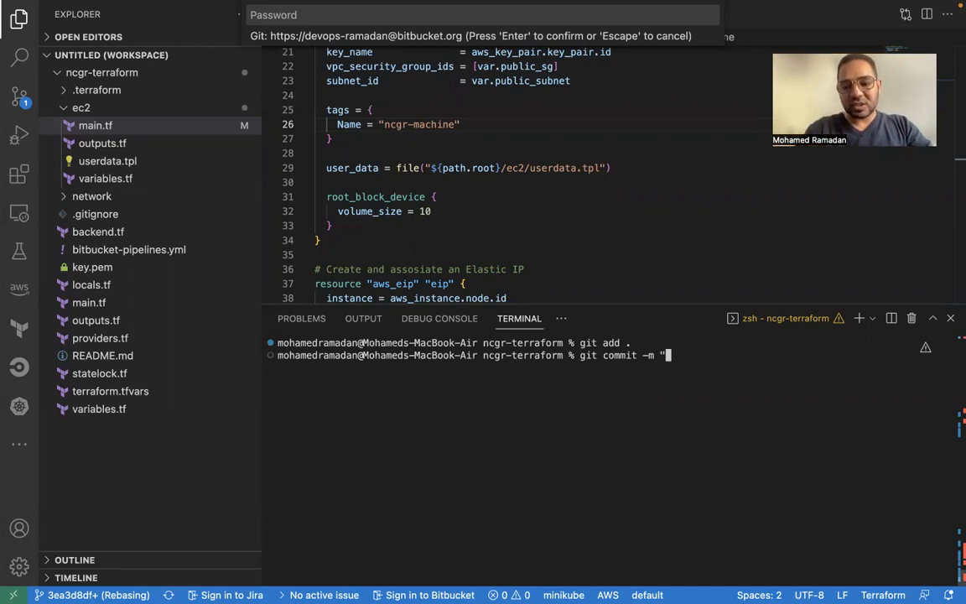
text(change host name)
text(git push)
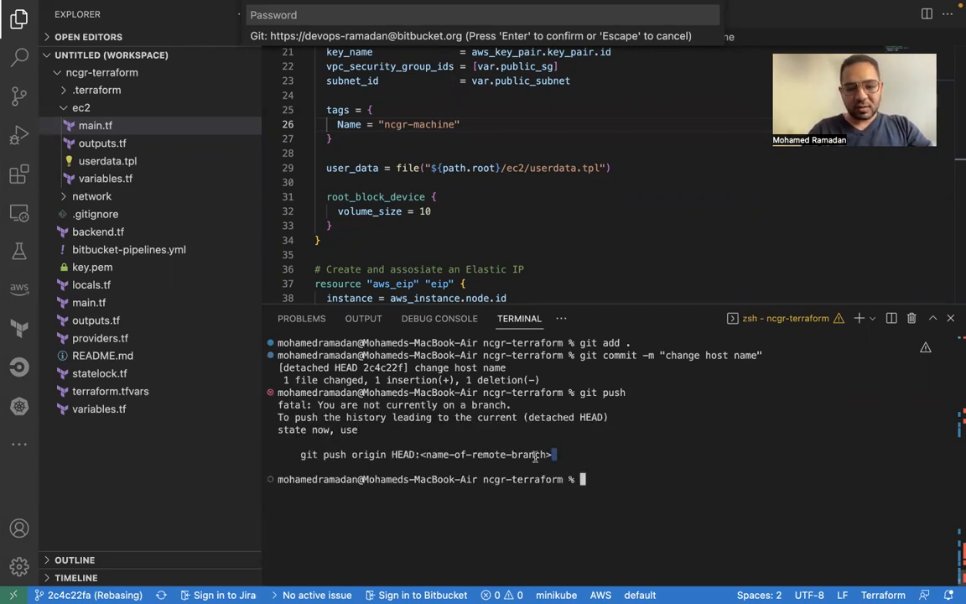
- Push the commit to the dev branch with git push origin HEAD:dev
drag(300, 454, 551, 454)
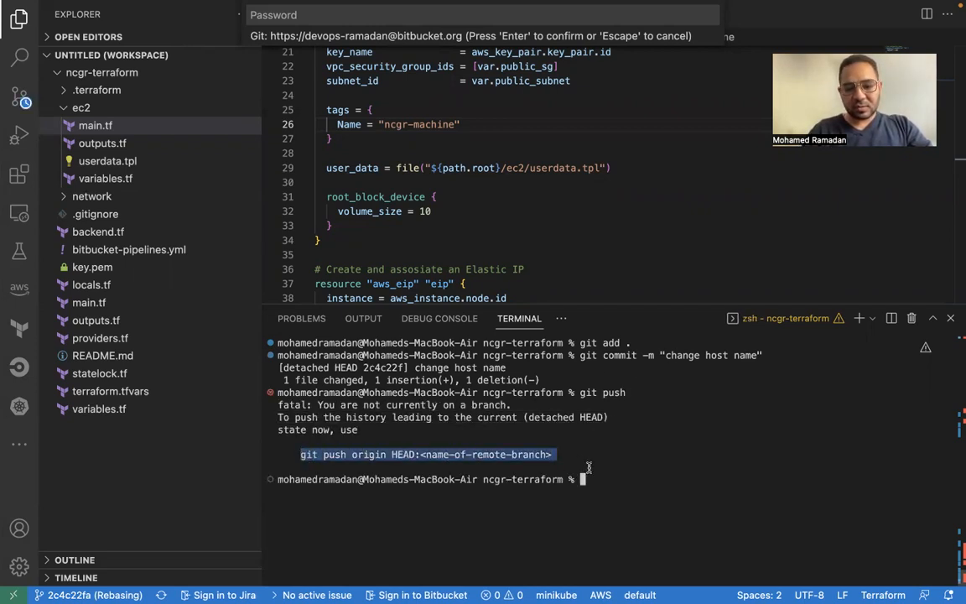
text(git push origin HEAD:<name-of-remote-branch>)
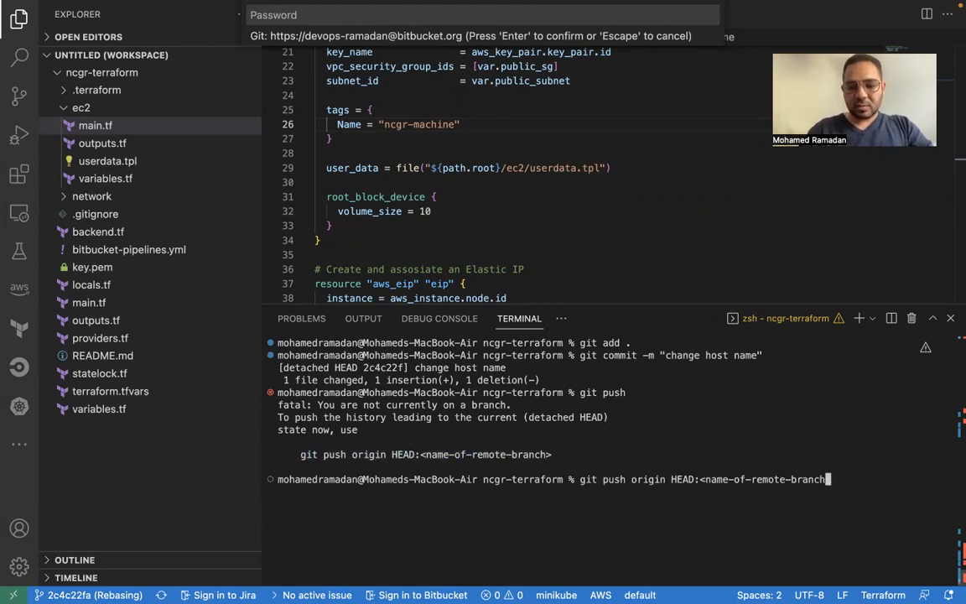
key(Backspace)
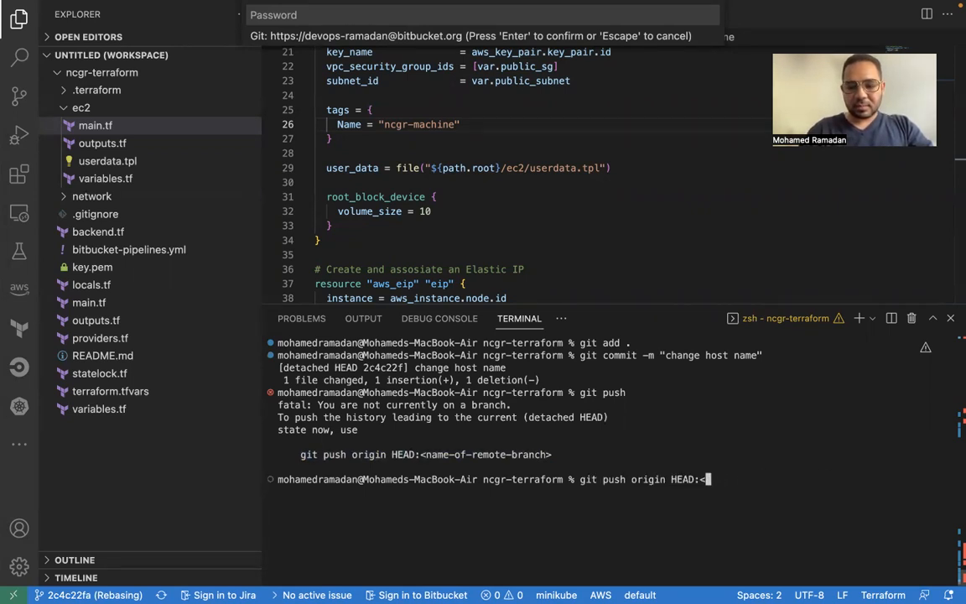
text(dev)
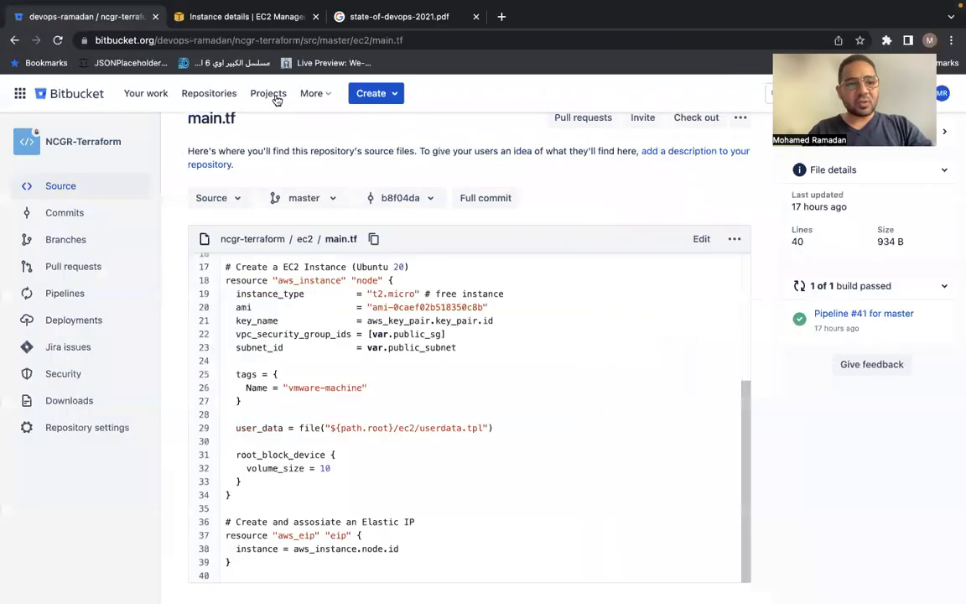
- Go to Pipelines and view run #42 for the 'change host name' commit on dev
click(64, 291)
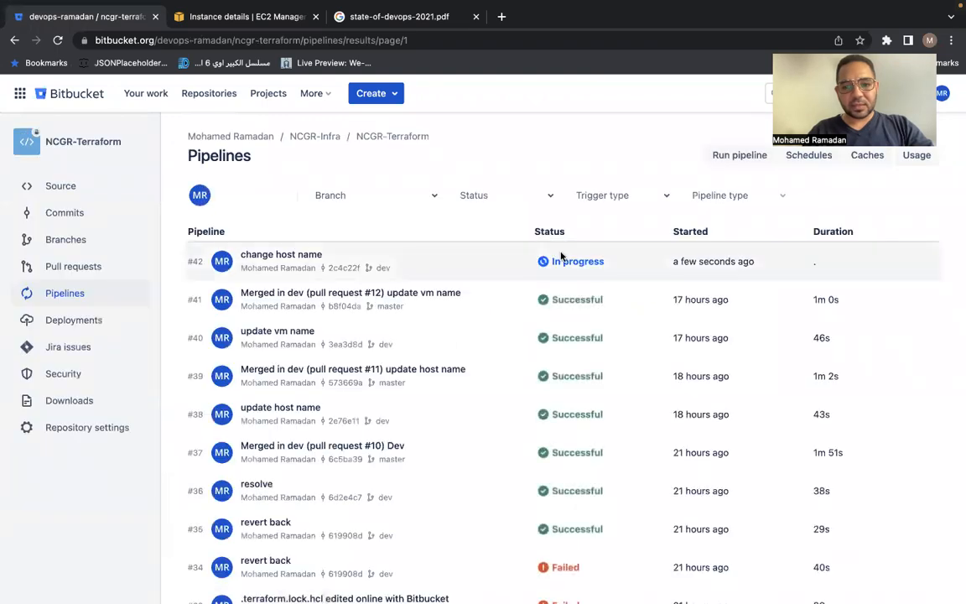
click(282, 255)
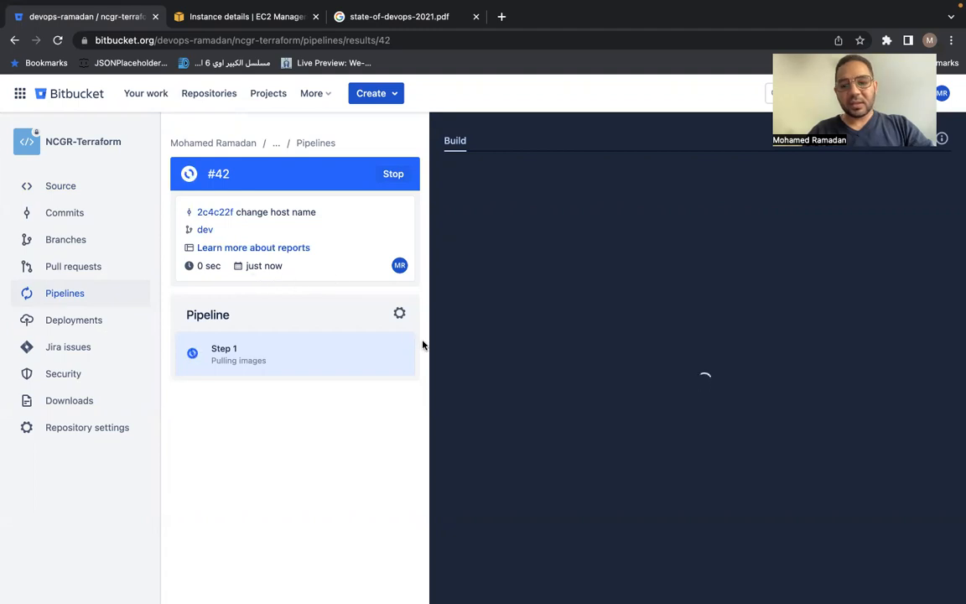
mouse_move(470, 195)
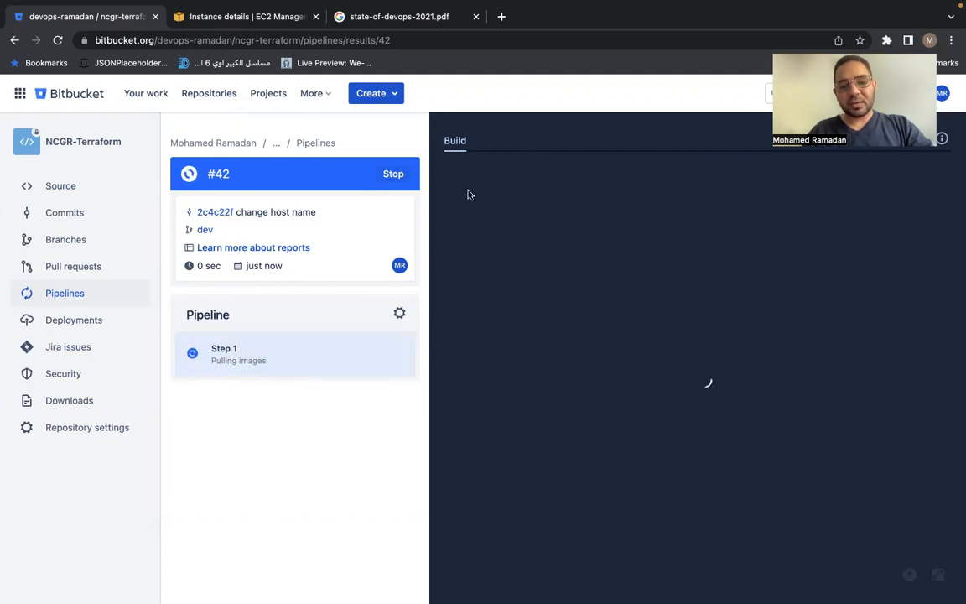
mouse_move(459, 158)
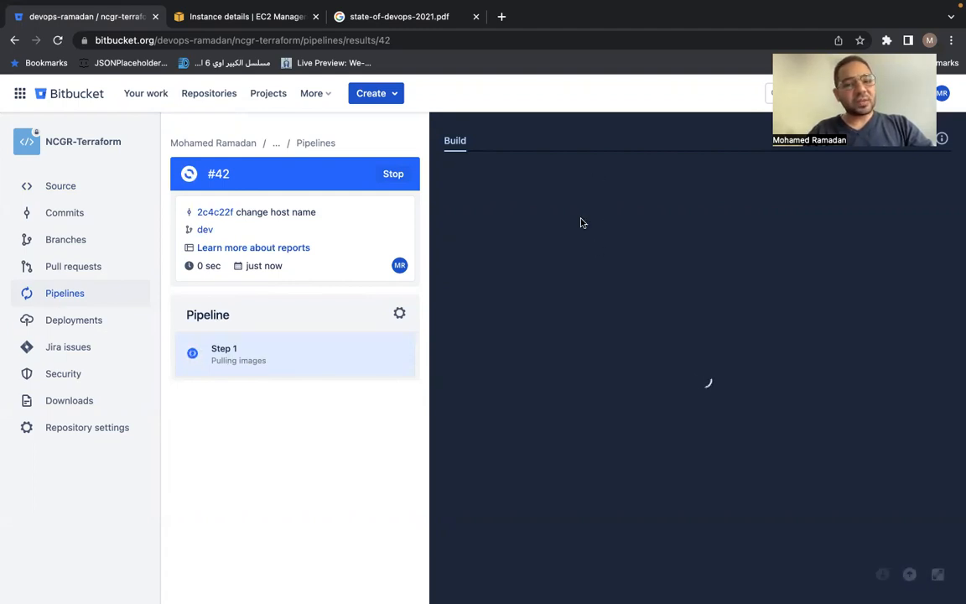
mouse_move(546, 242)
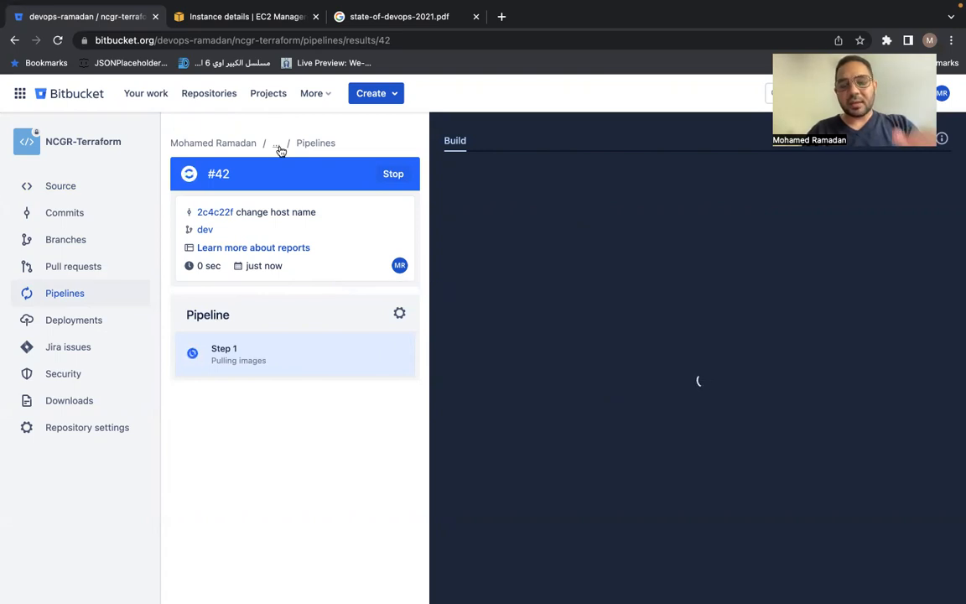
mouse_move(349, 221)
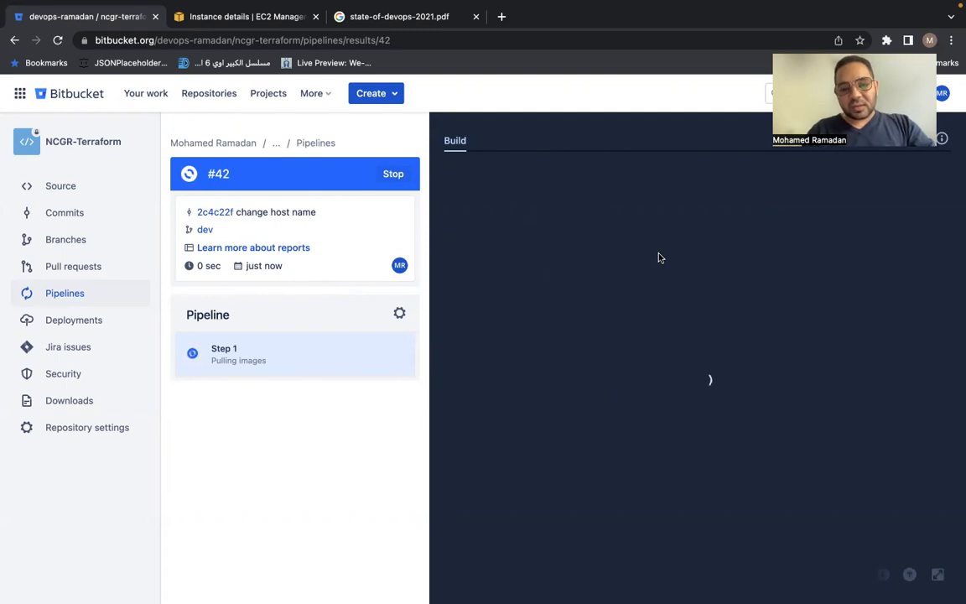
mouse_move(382, 242)
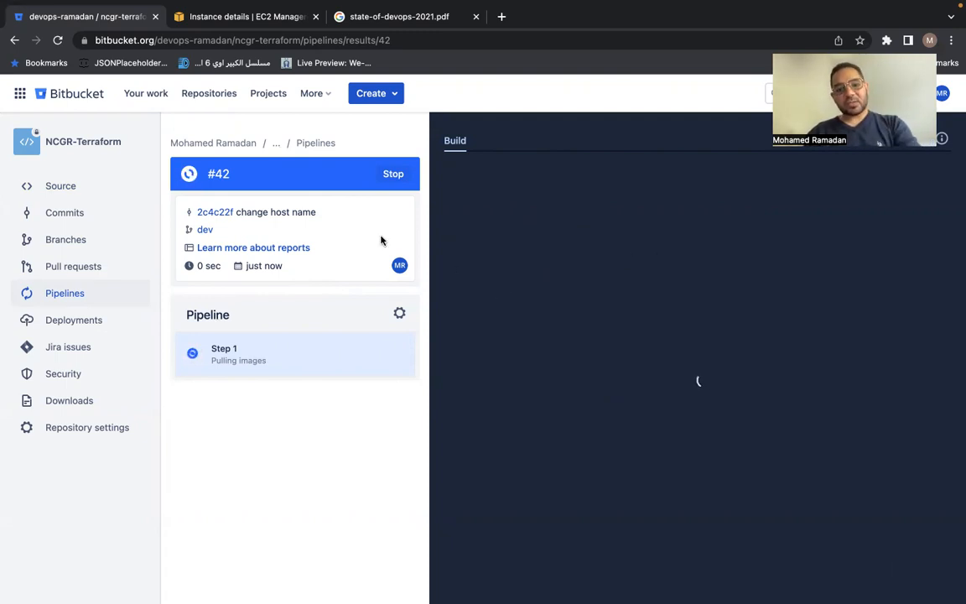
mouse_move(215, 300)
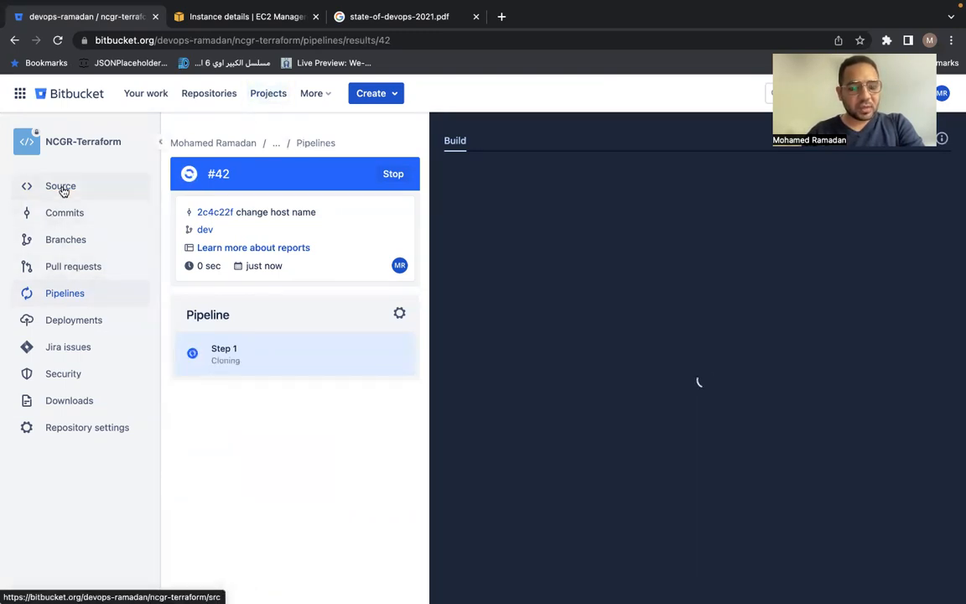
click(61, 185)
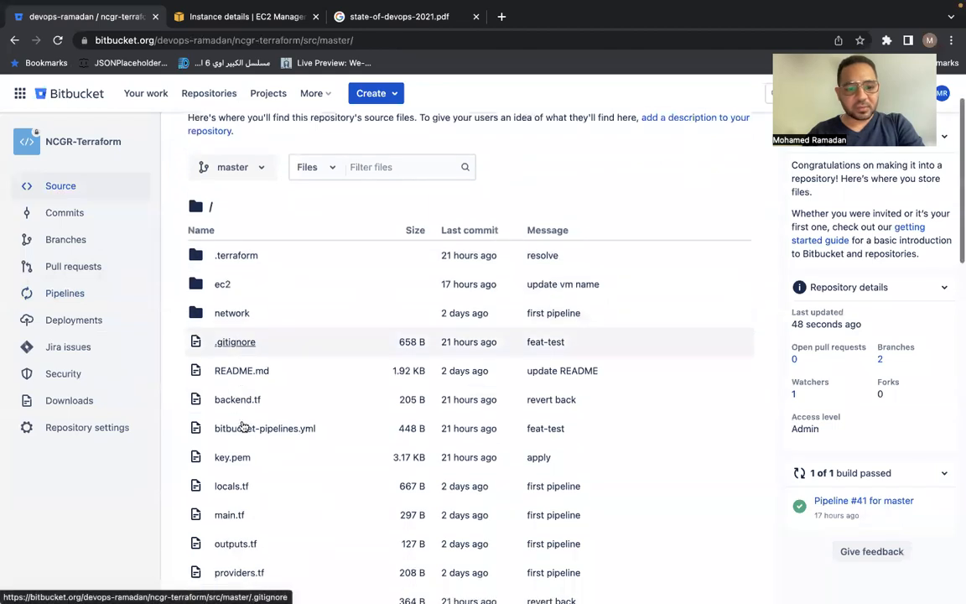
click(265, 428)
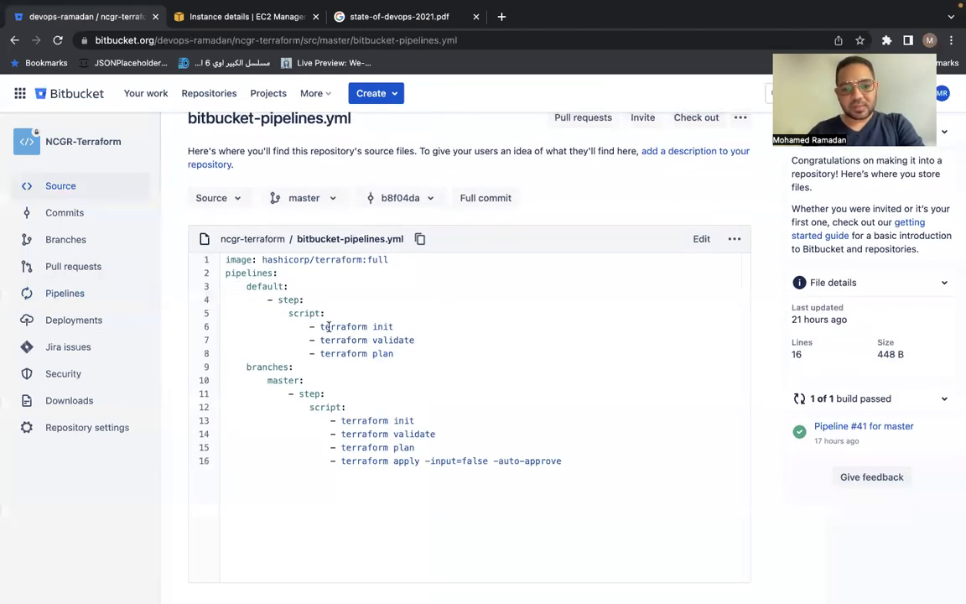
double_click(356, 326)
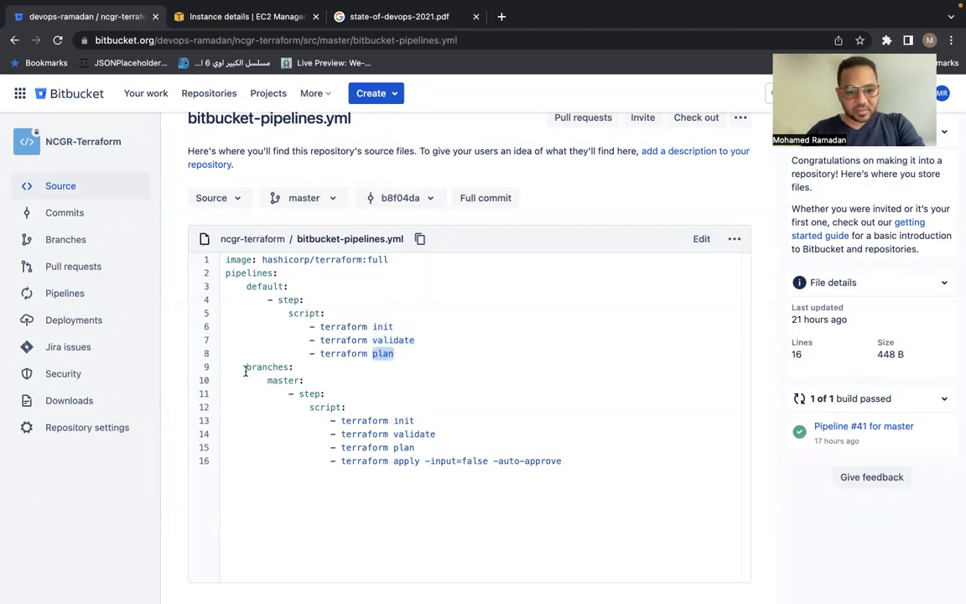
double_click(281, 379)
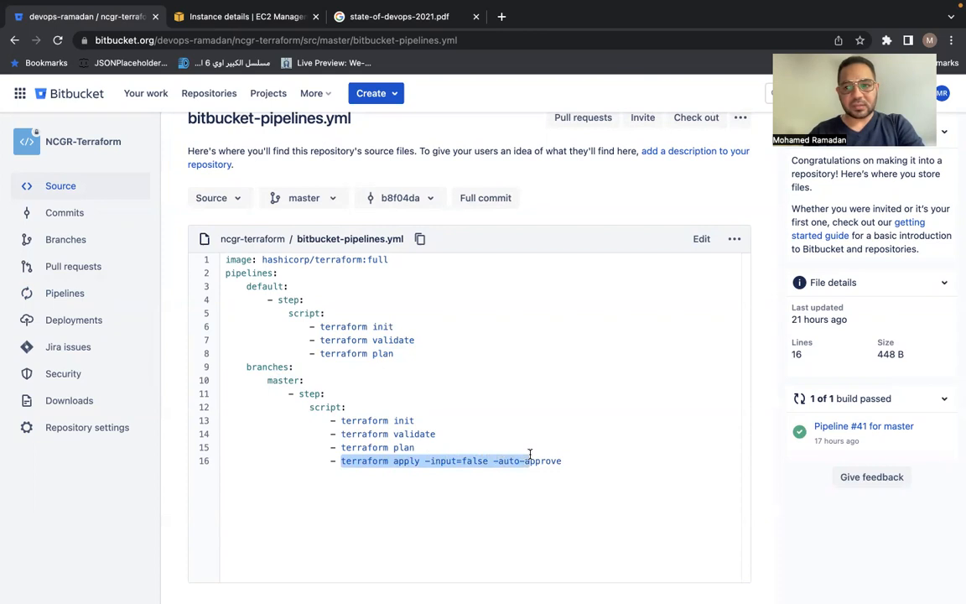
click(63, 292)
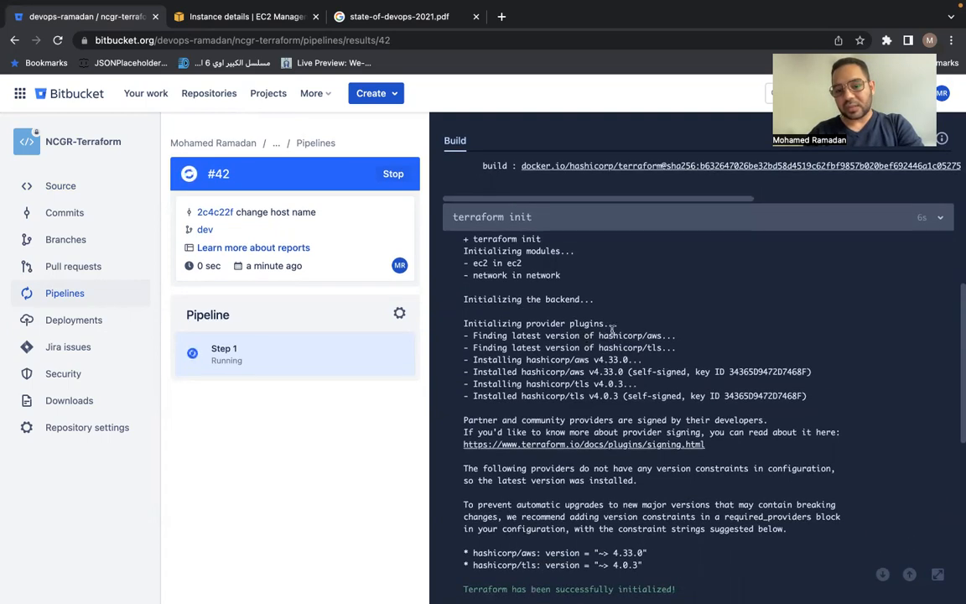
- Review the terraform validate step output of the passed run #42
scroll(down, 3)
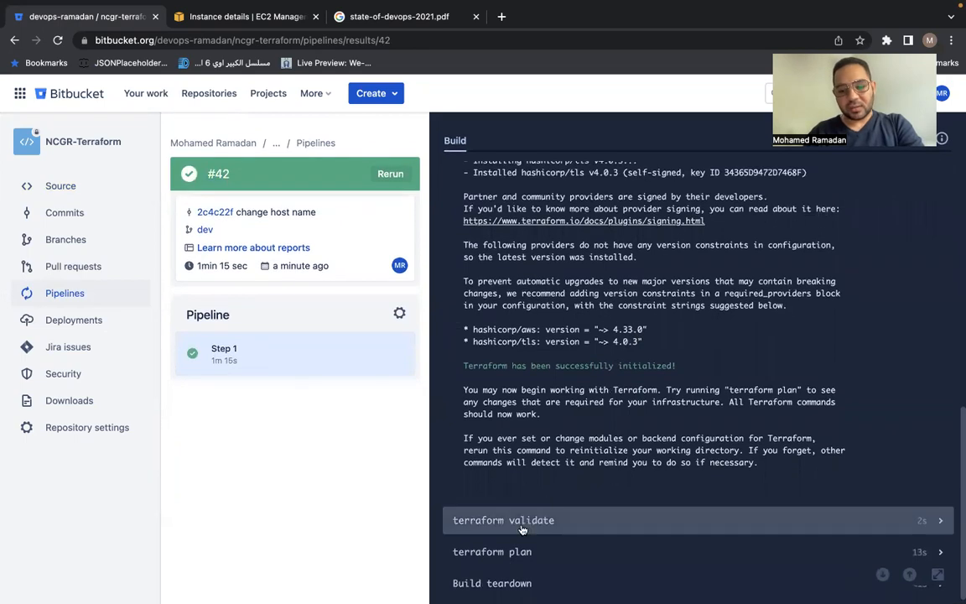
click(503, 520)
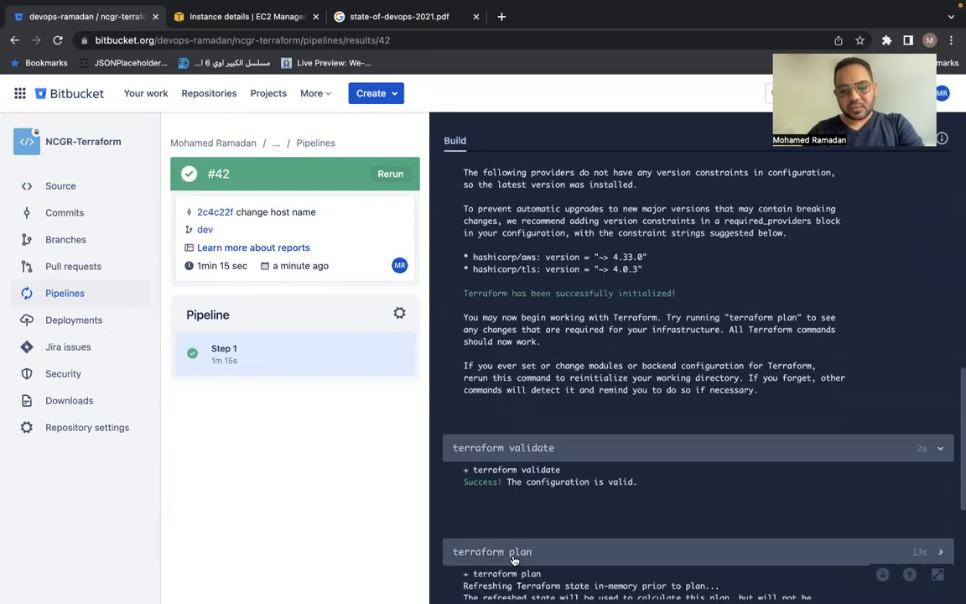
scroll(down, 3)
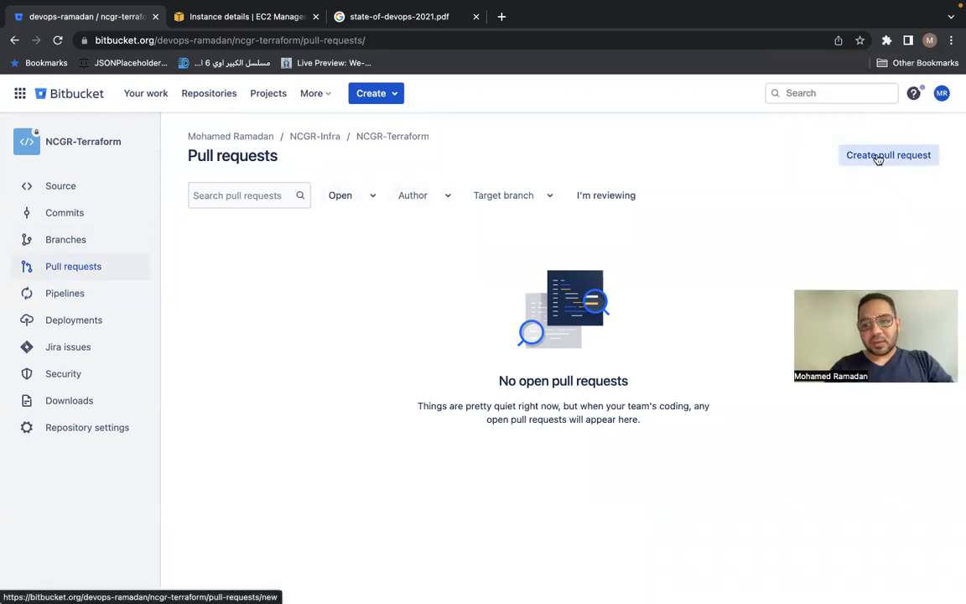
- Create pull request 'change host name' from dev into master
click(887, 155)
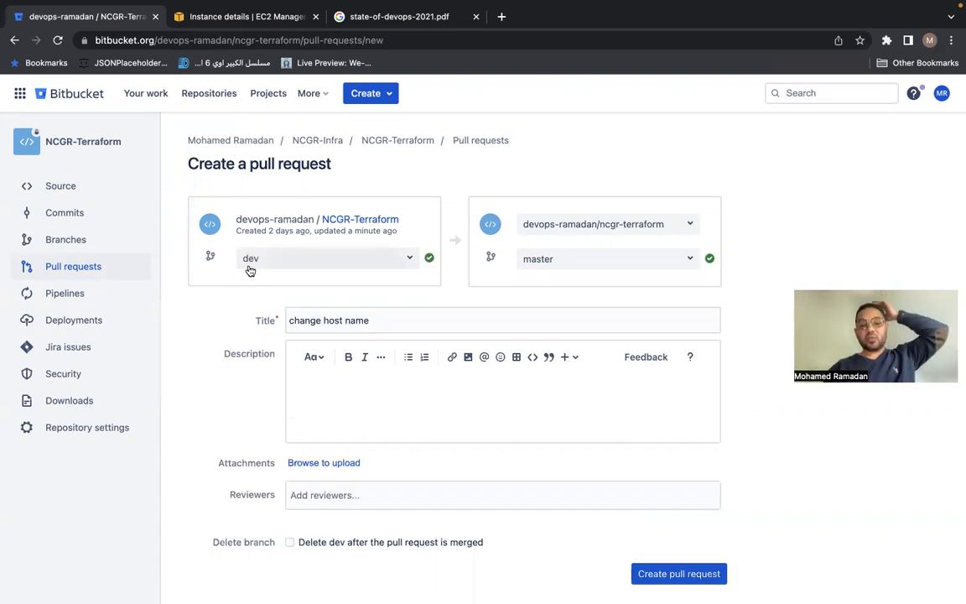
mouse_move(311, 272)
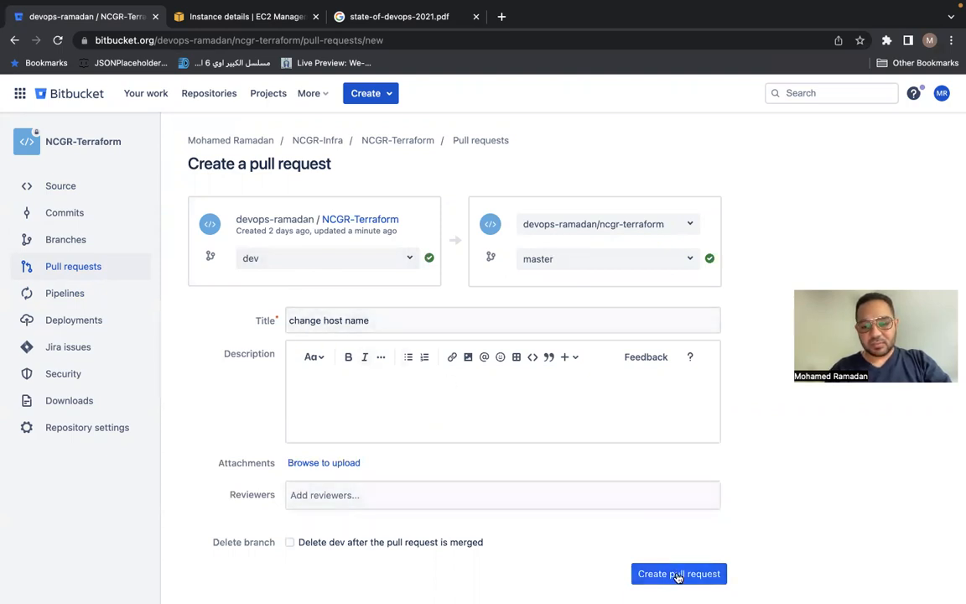
click(678, 574)
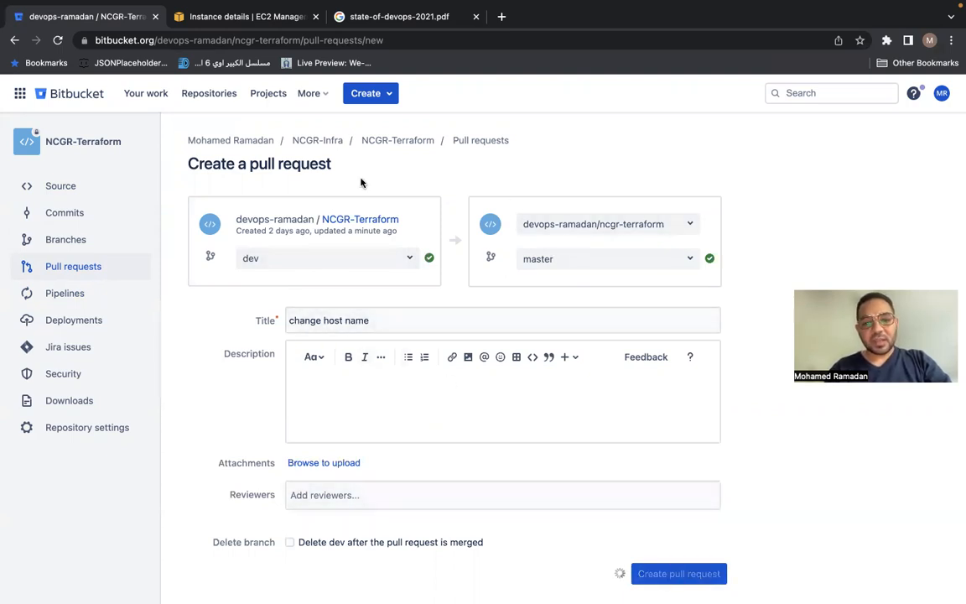
click(678, 573)
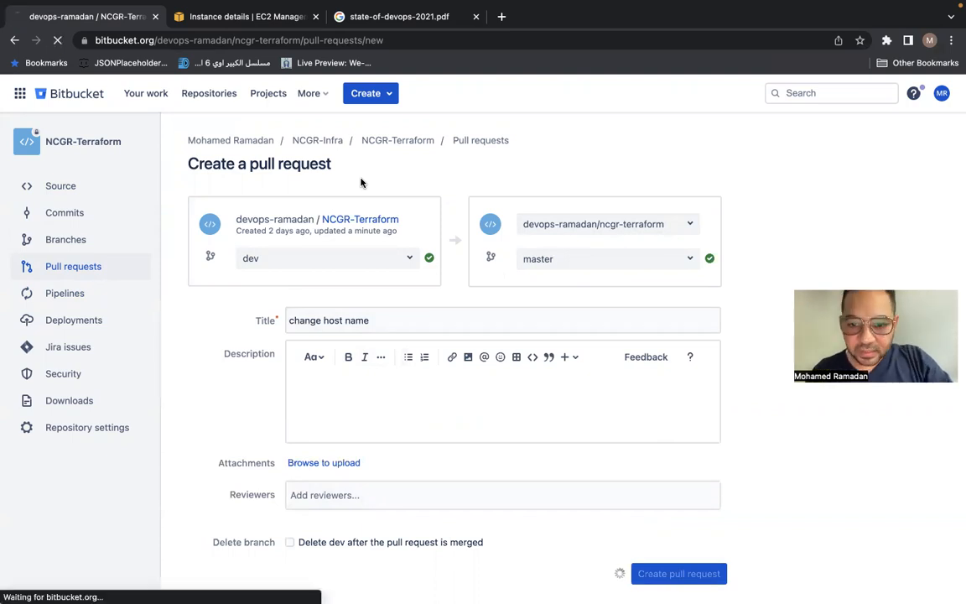
click(677, 573)
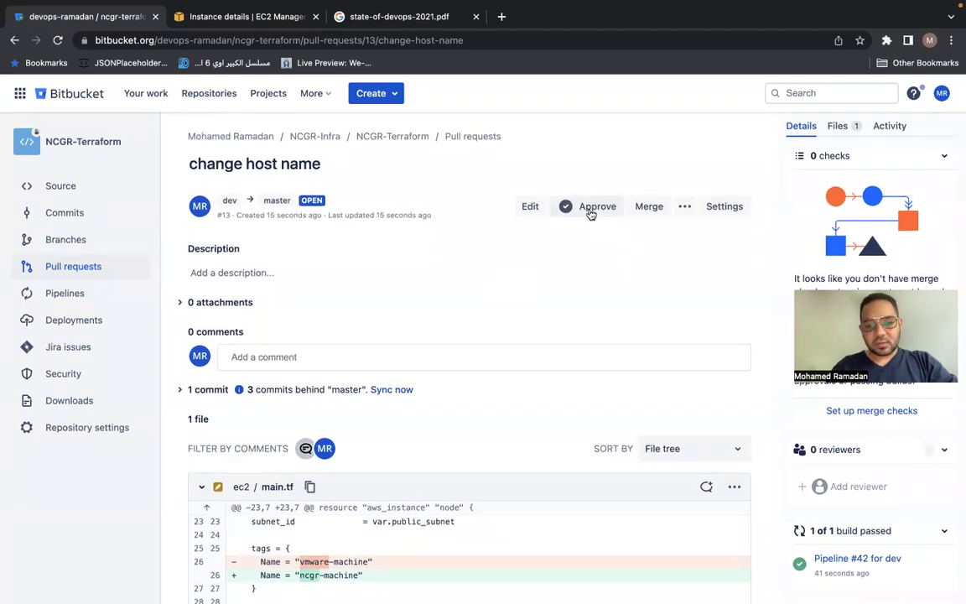
- Approve pull request #13 and confirm its merge into master
click(597, 205)
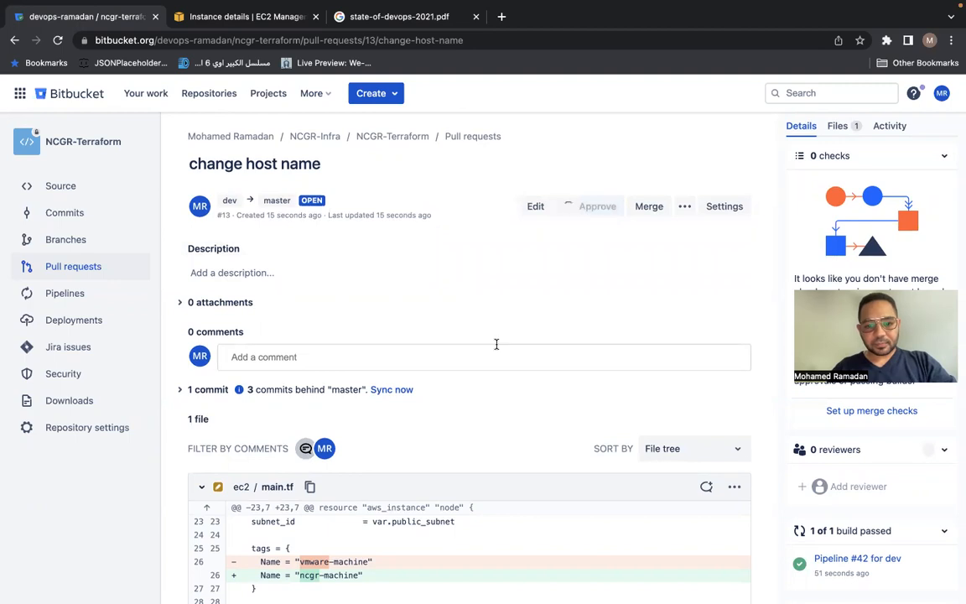
click(597, 206)
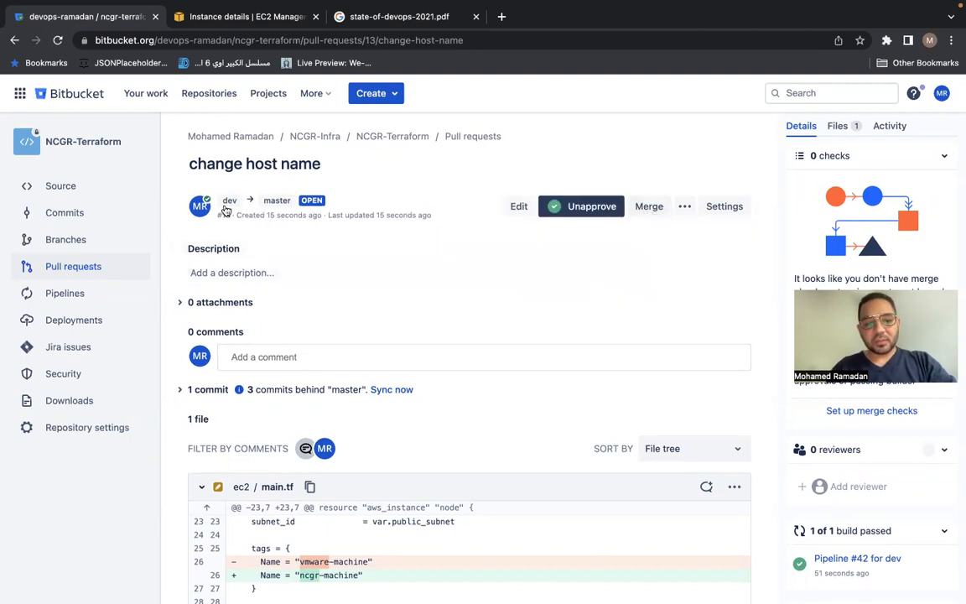
mouse_move(228, 200)
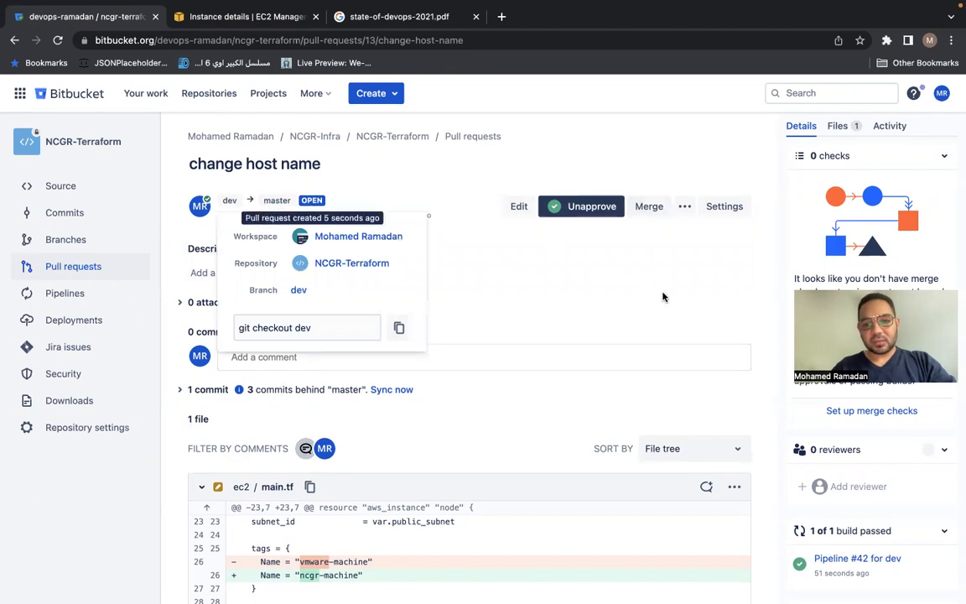
click(649, 204)
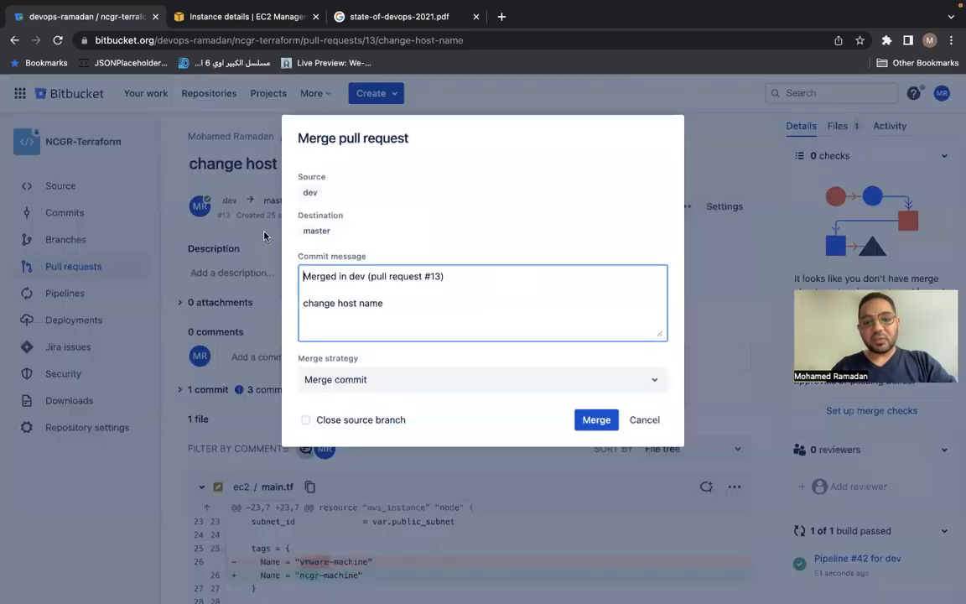
click(595, 419)
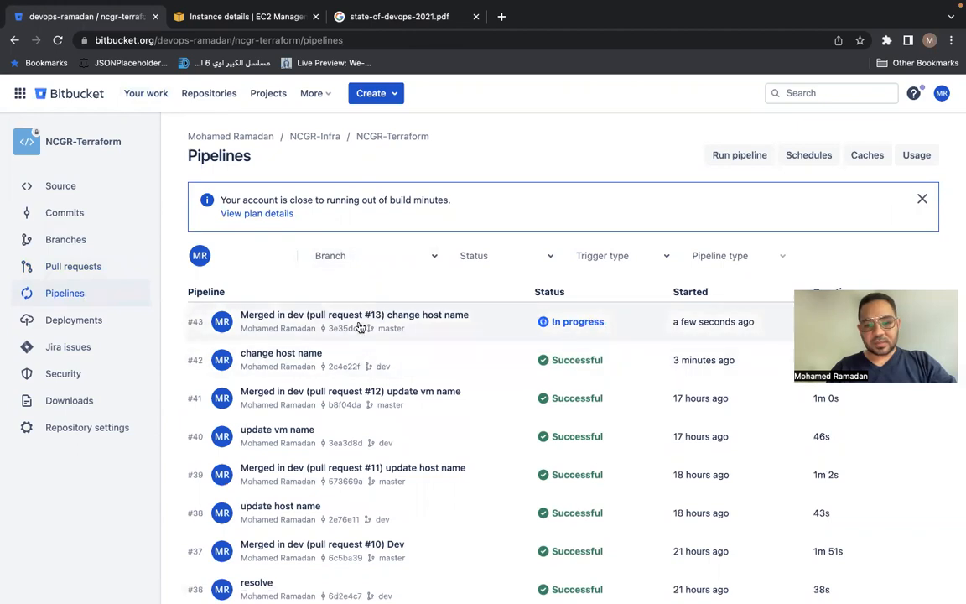
- View the detail page of master pipeline #43 triggered by the merge
click(356, 322)
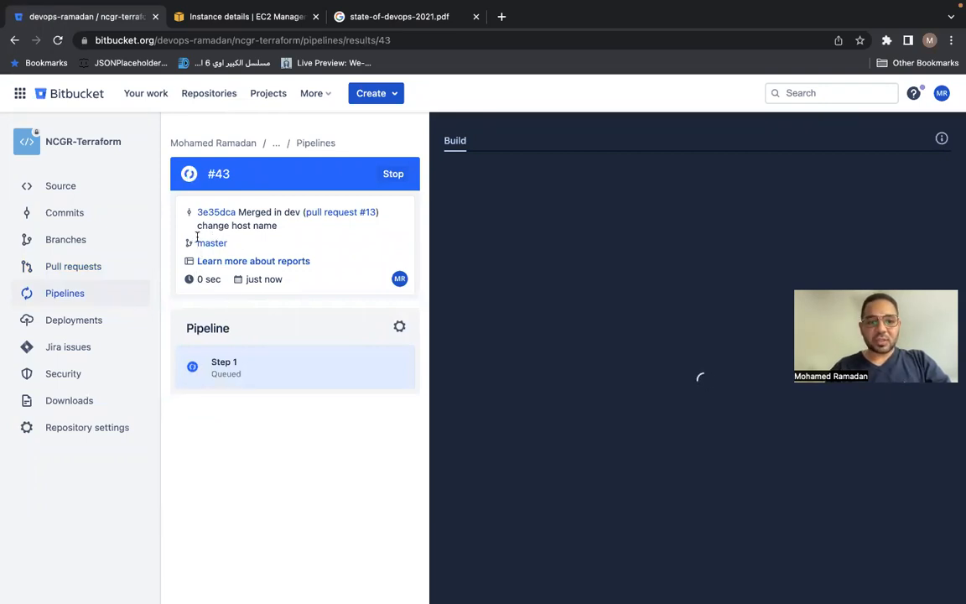
mouse_move(254, 261)
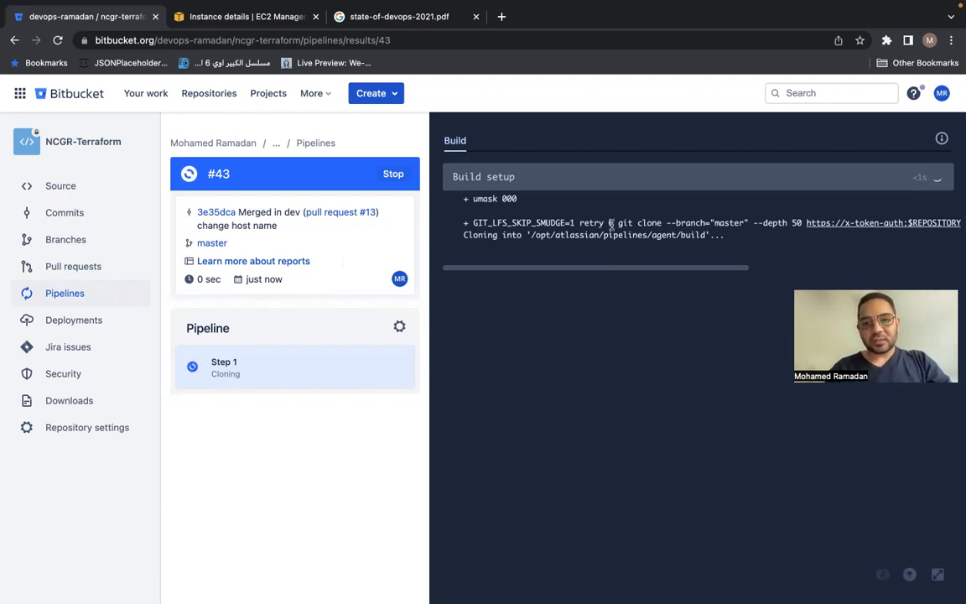
mouse_move(610, 325)
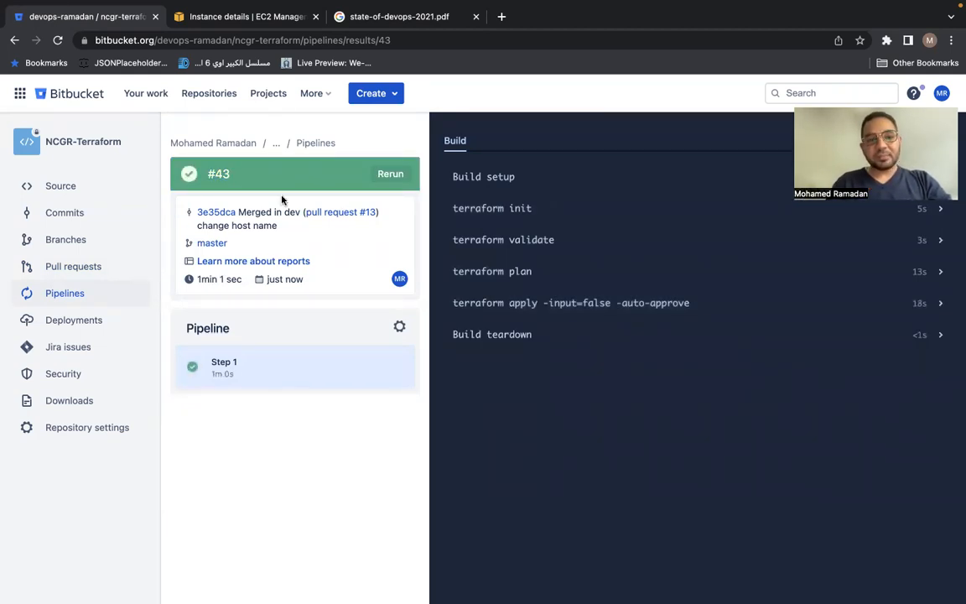
- Copy the ncgr-machine instance's public IPv4 address and load it in a new browser tab
click(243, 16)
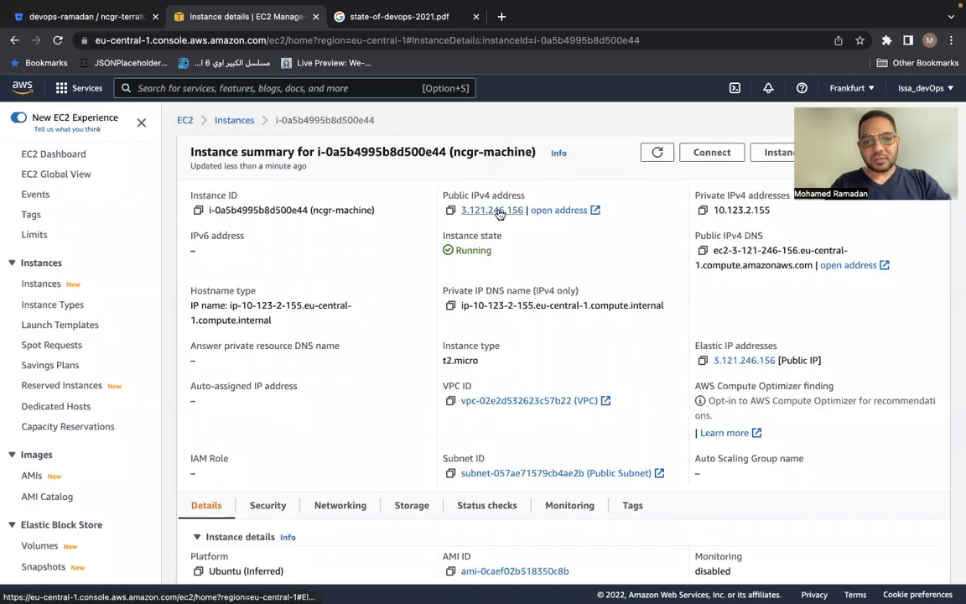
click(450, 210)
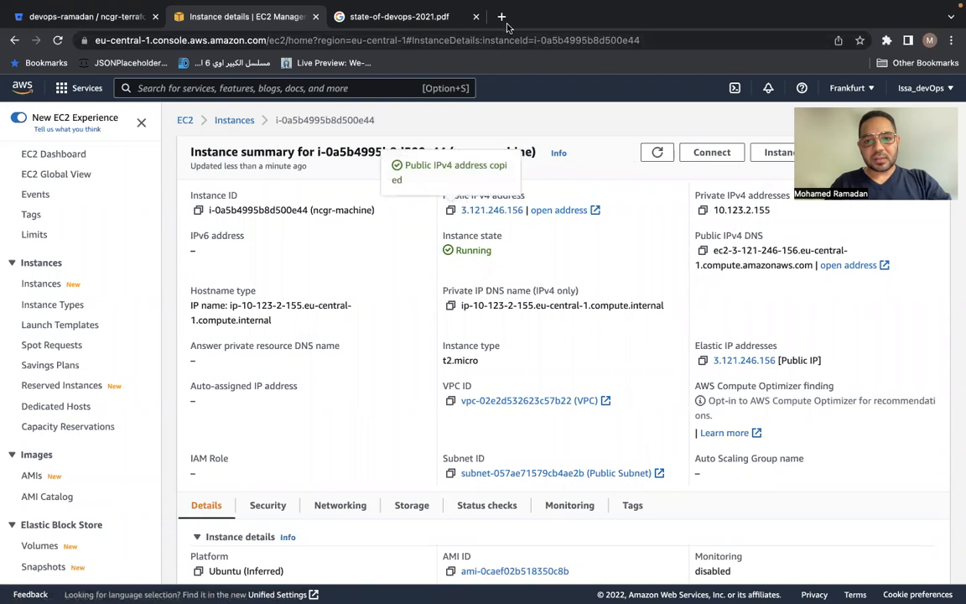
click(502, 16)
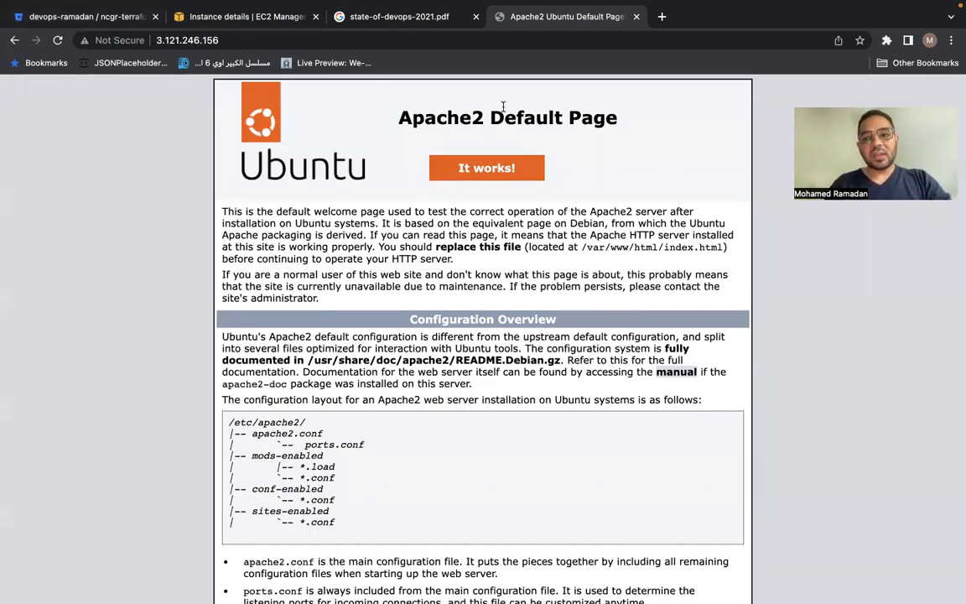
click(83, 17)
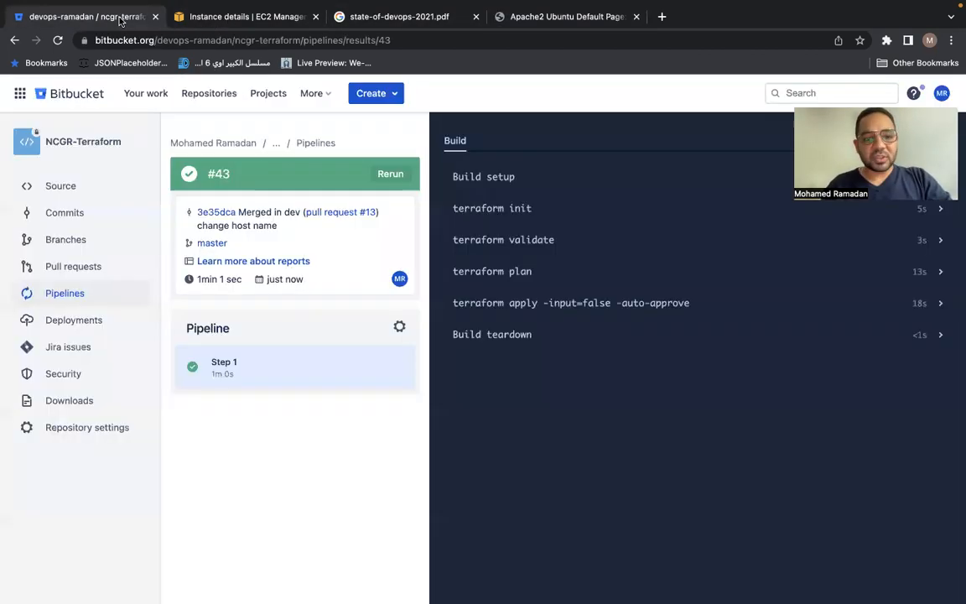
mouse_move(231, 302)
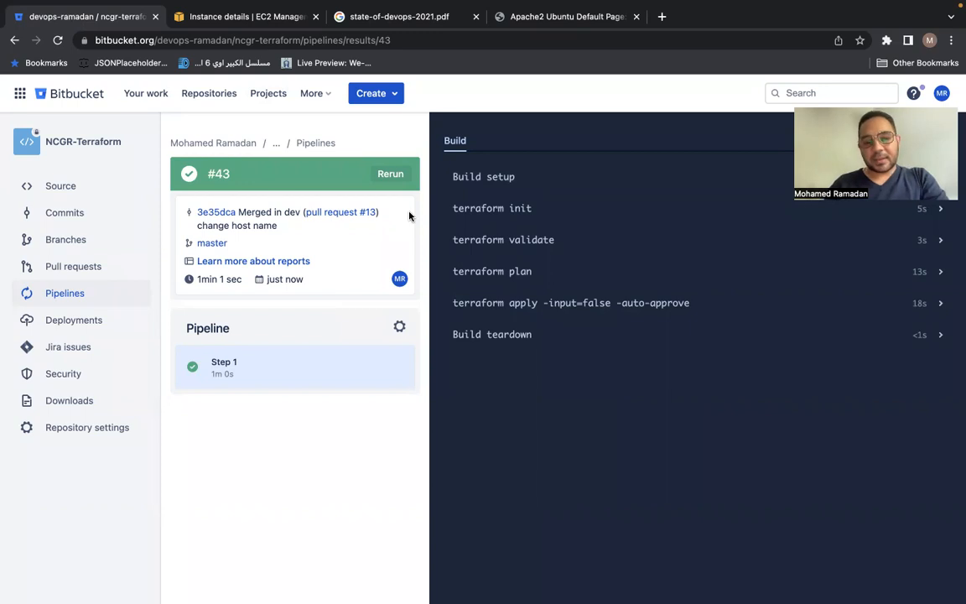
mouse_move(583, 208)
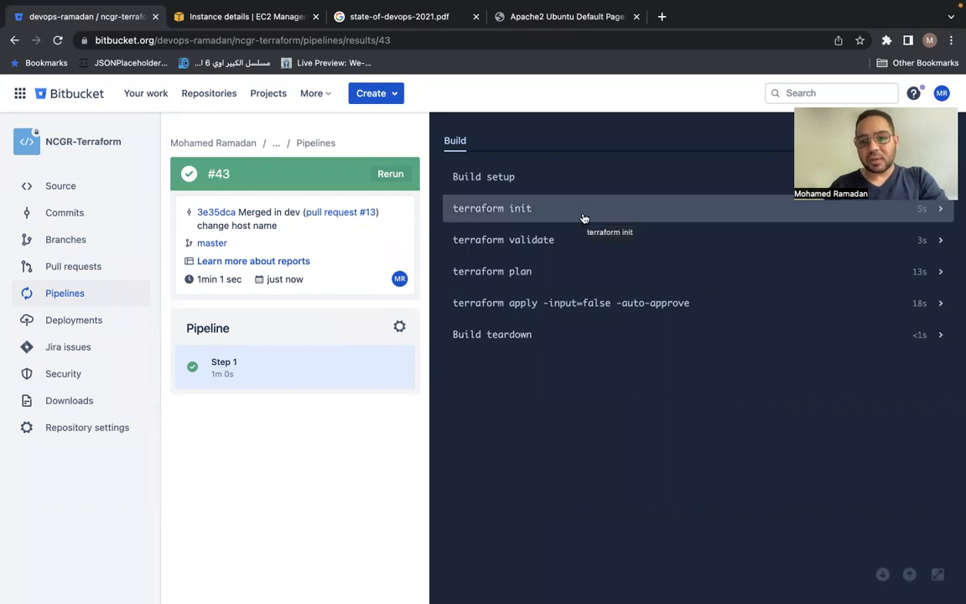
mouse_move(306, 241)
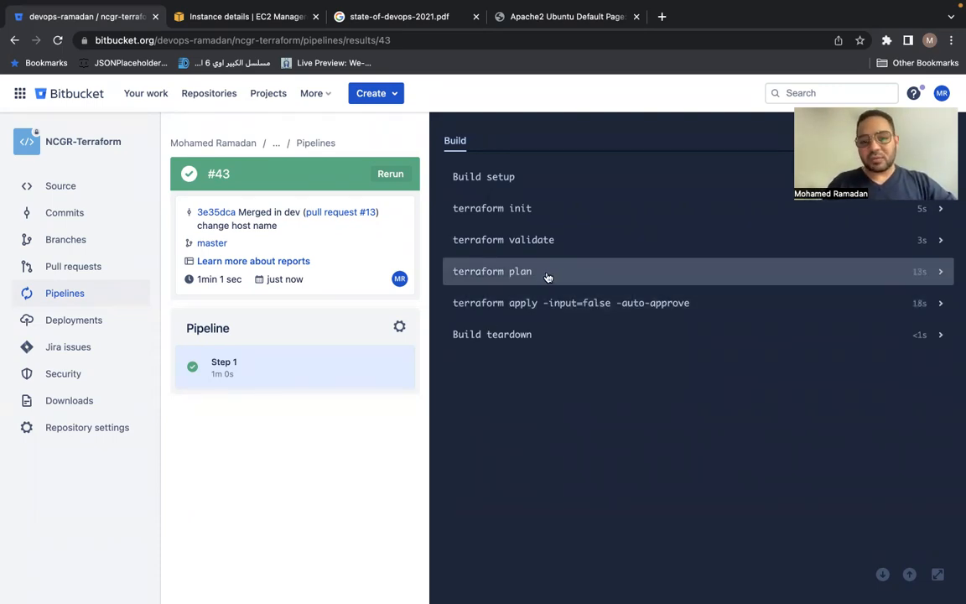
- Show the terraform plan log's tags block and highlight the new ncgr-machine Name value
click(492, 271)
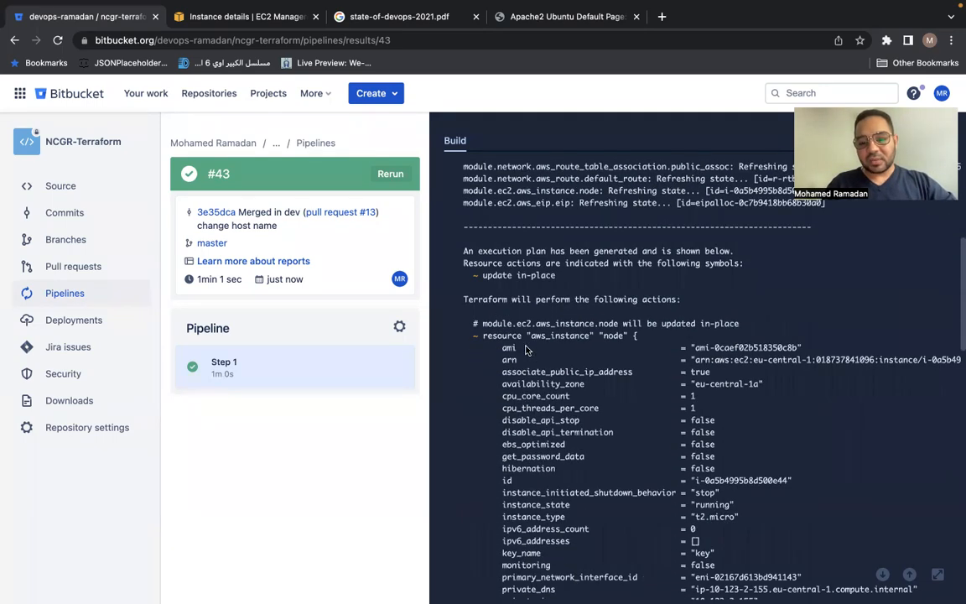
scroll(down, 3)
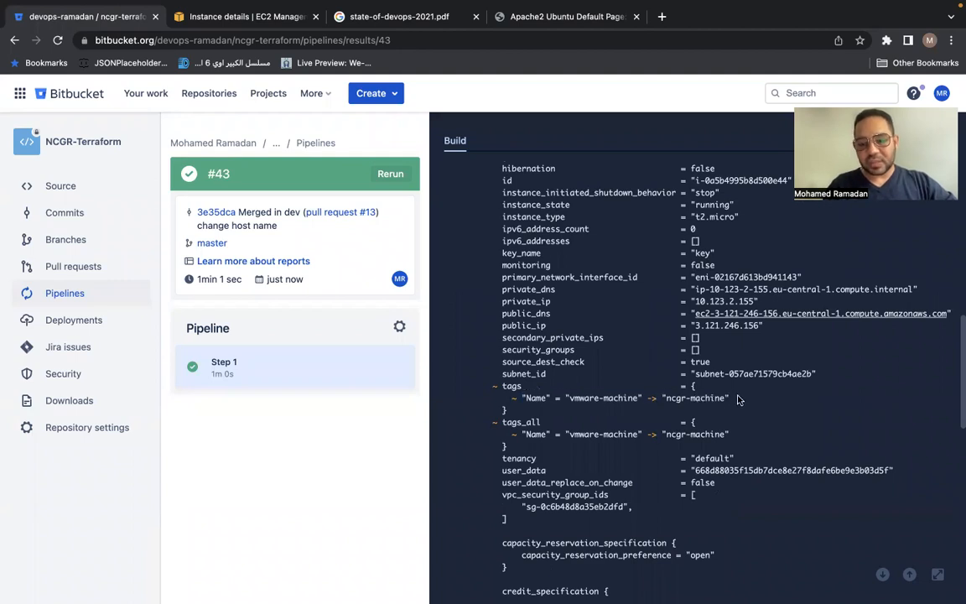
double_click(694, 397)
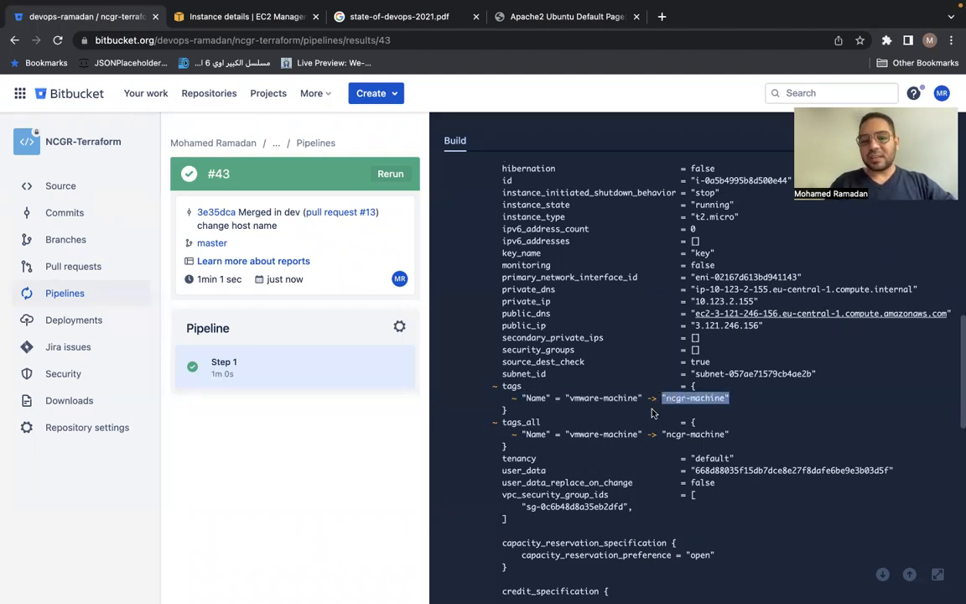
scroll(down, 3)
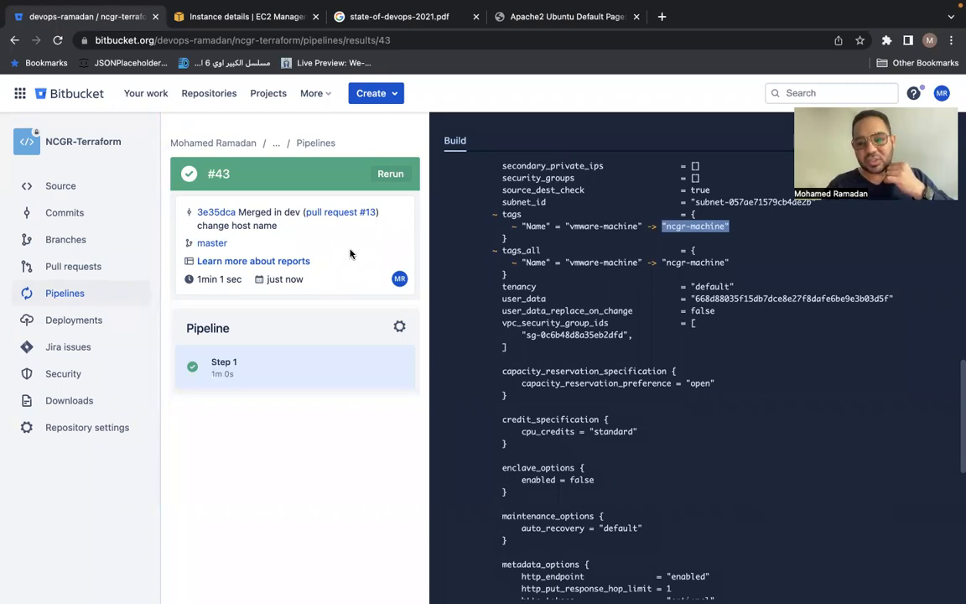
mouse_move(507, 224)
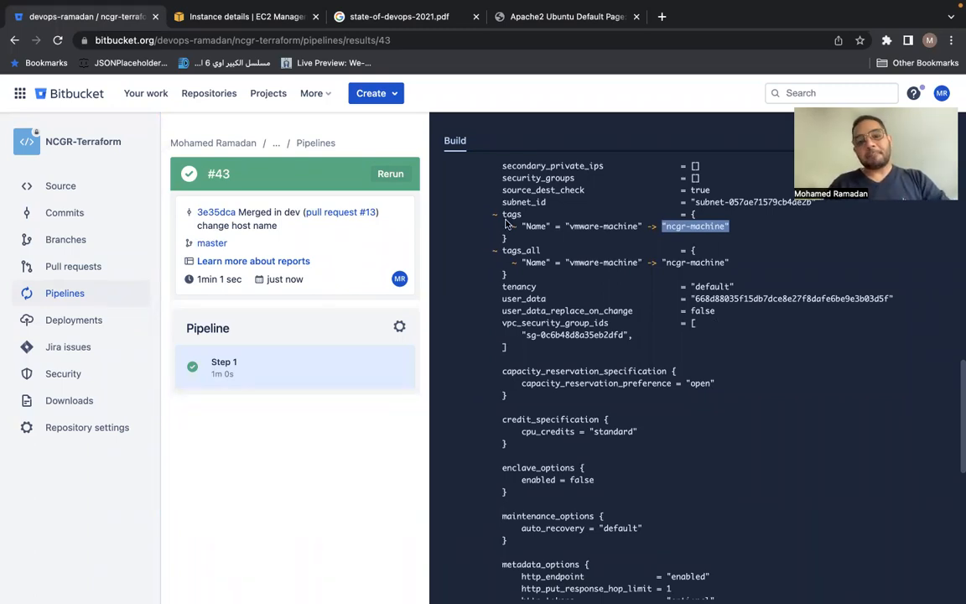
mouse_move(619, 134)
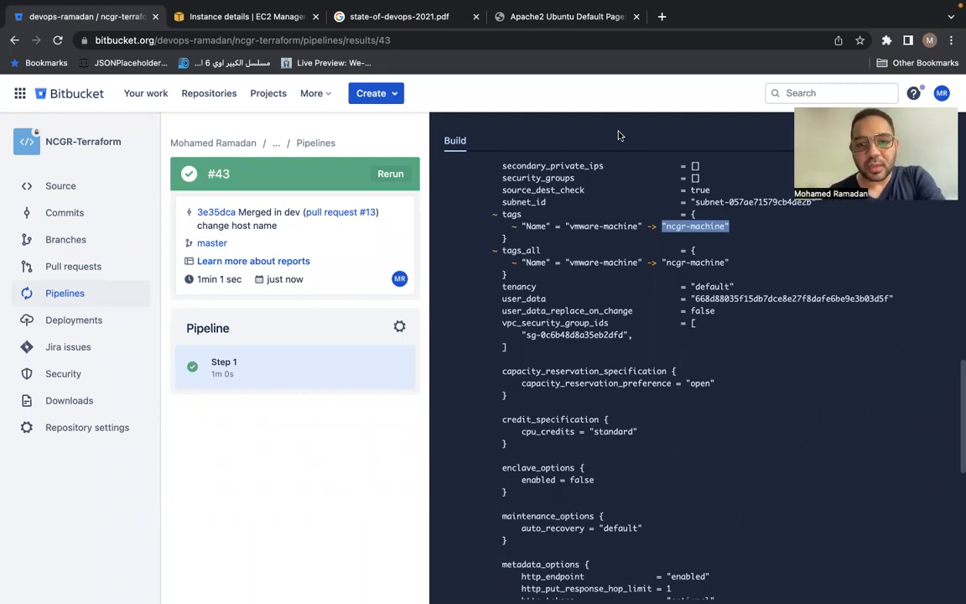
mouse_move(584, 81)
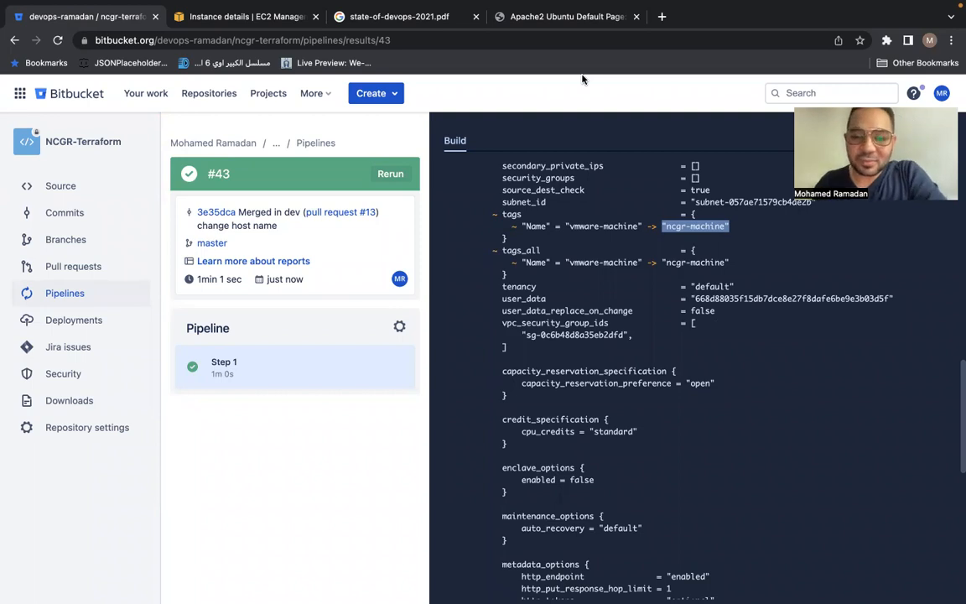
mouse_move(577, 54)
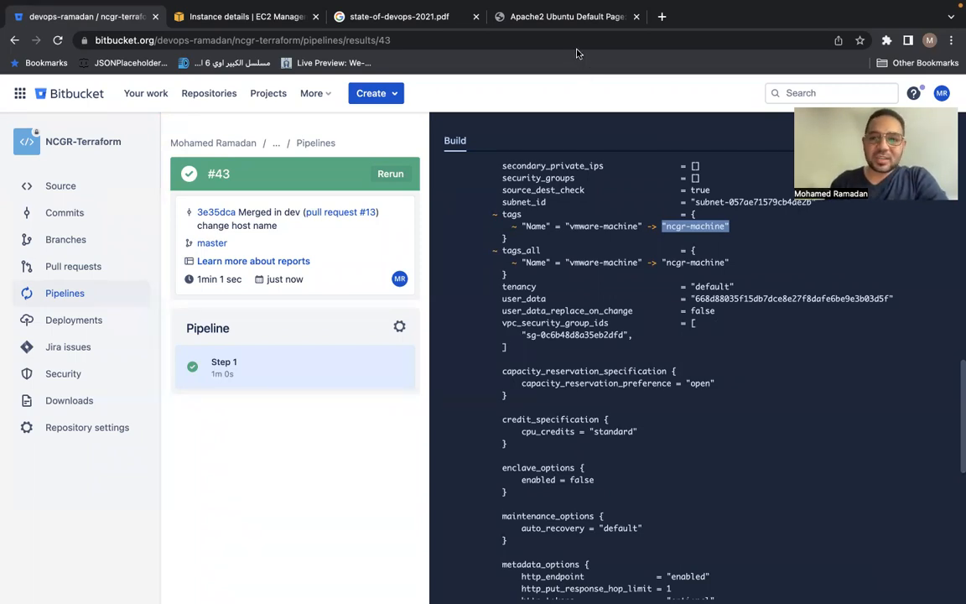